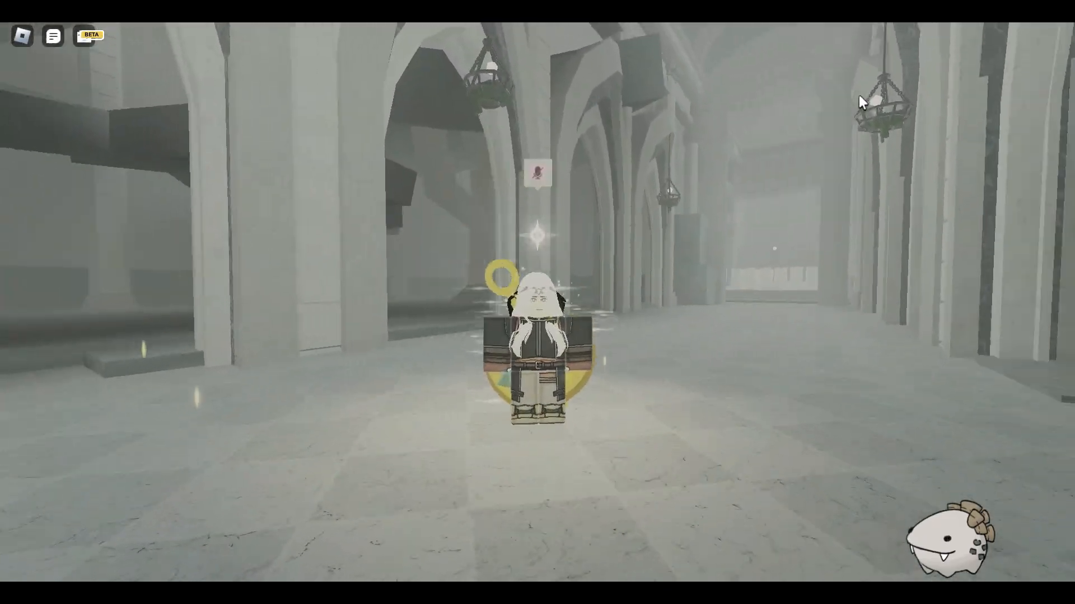
# Bring up the in-game Roblox menu and close it again before capturing the screenshot.
pyautogui.press('Escape')
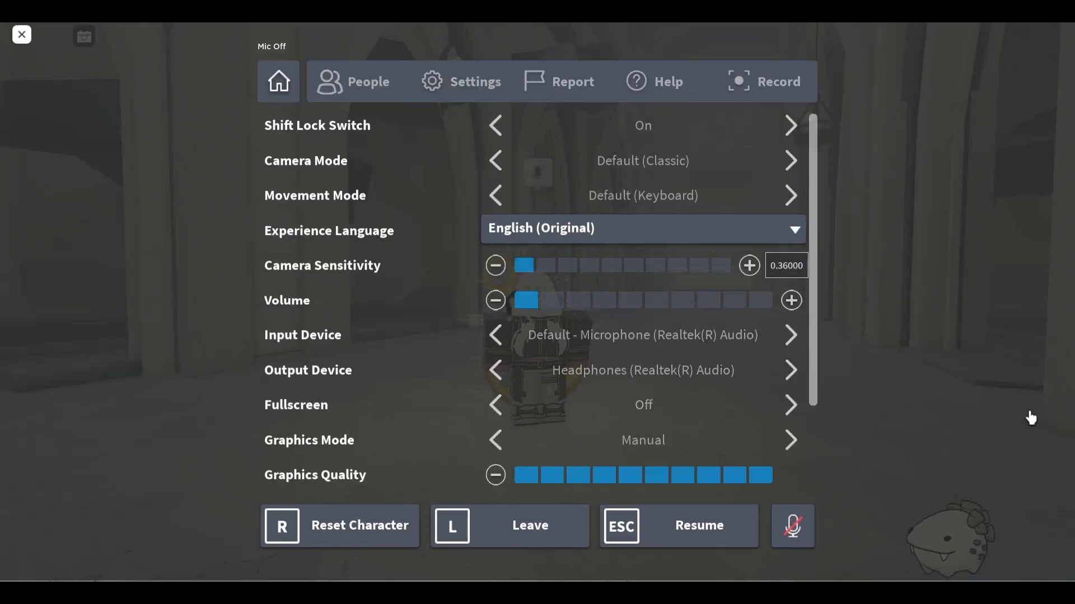
pyautogui.click(697, 526)
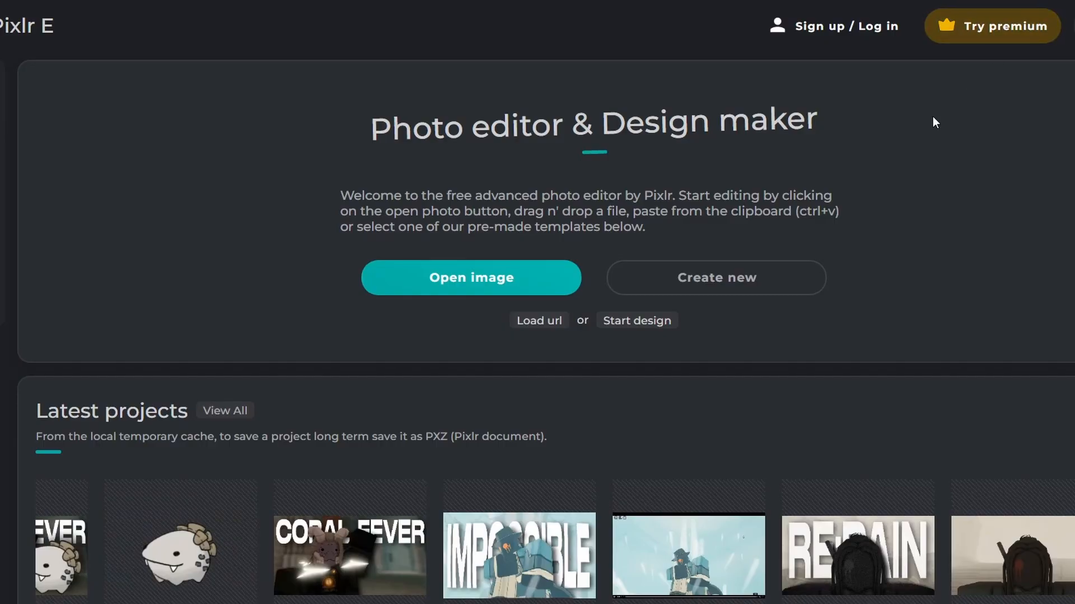
pyautogui.moveTo(931, 140)
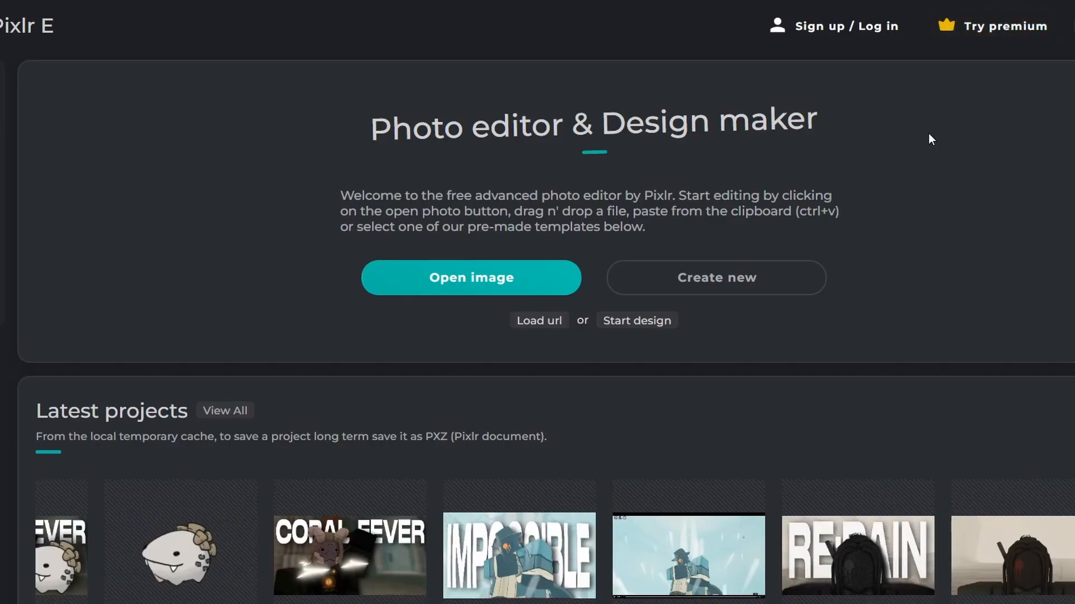
pyautogui.moveTo(717, 103)
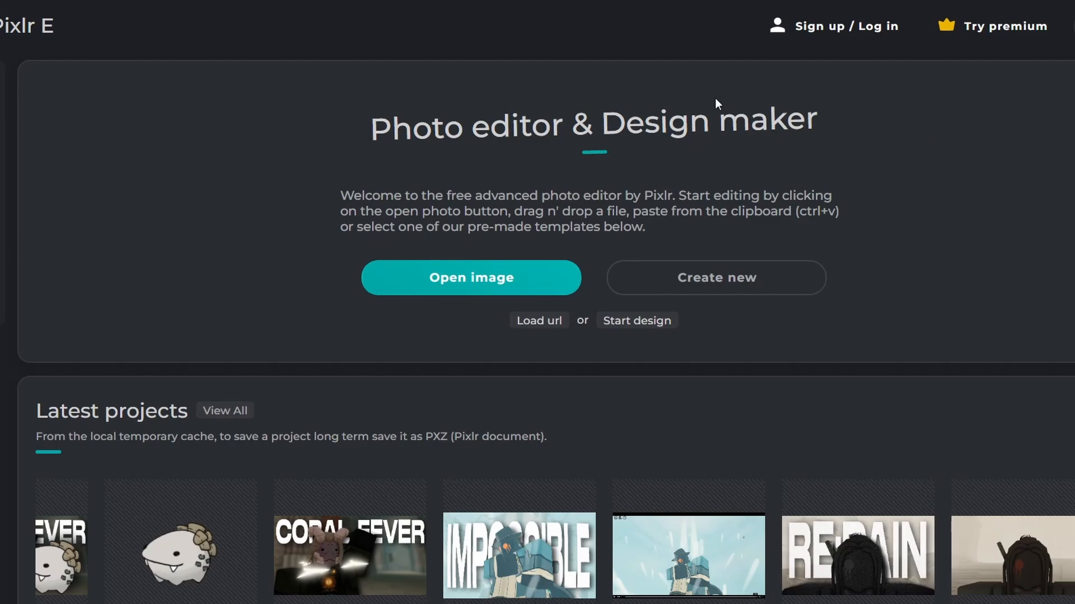
pyautogui.moveTo(990, 154)
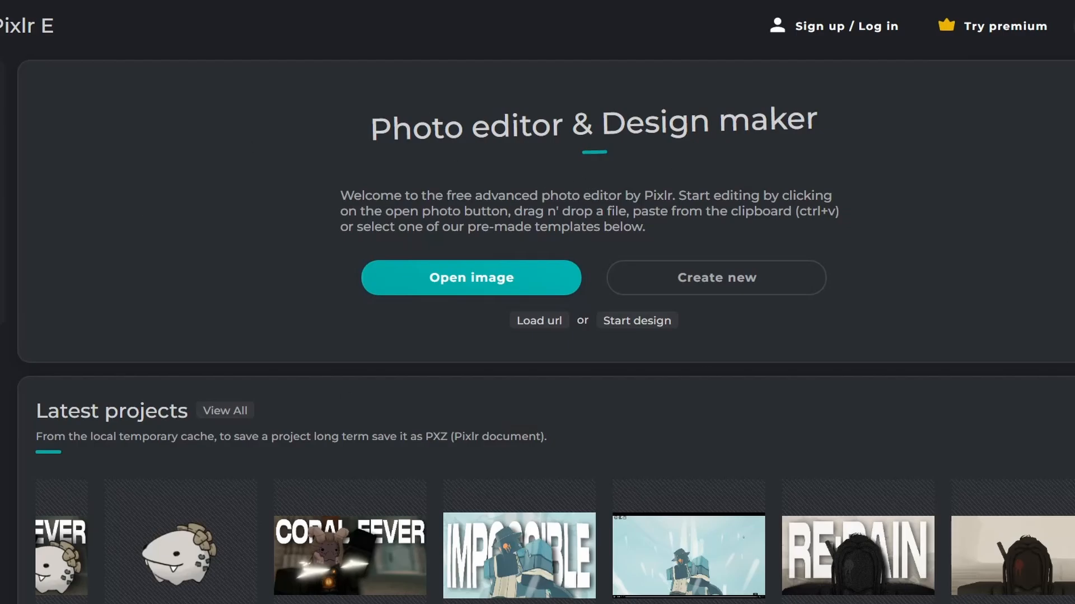
pyautogui.moveTo(1031, 21)
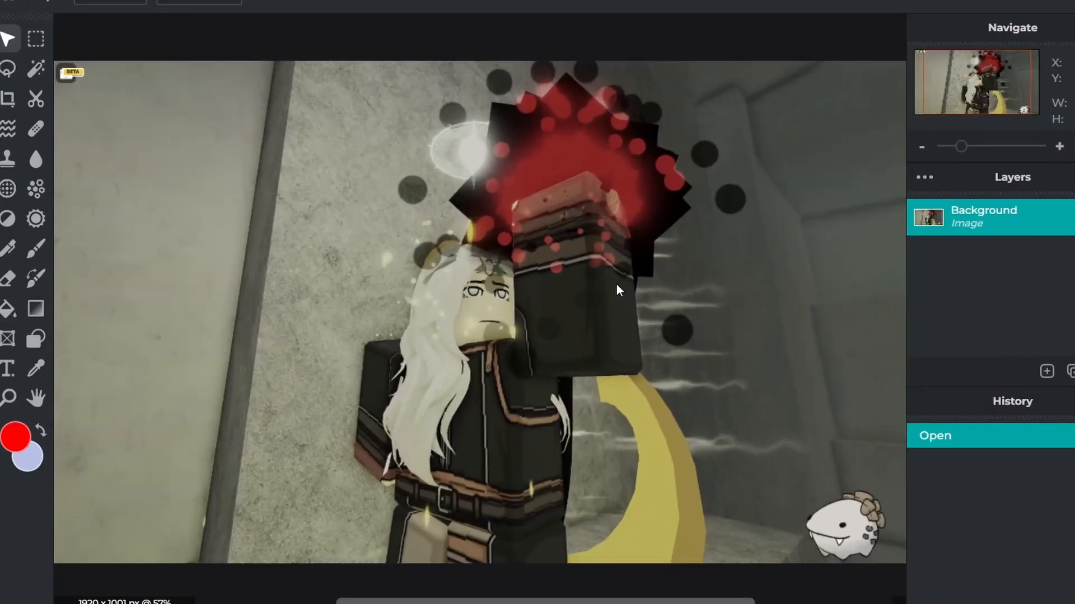
# Unlock the Background layer for editing and go to the File menu to save the enlarged image.
pyautogui.doubleClick(983, 216)
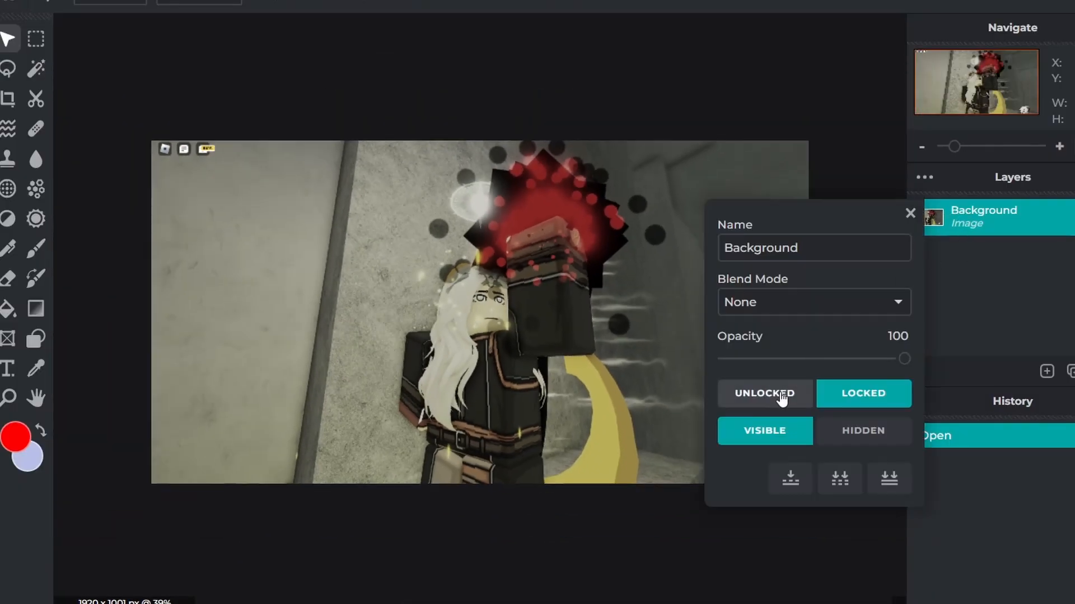
pyautogui.click(764, 394)
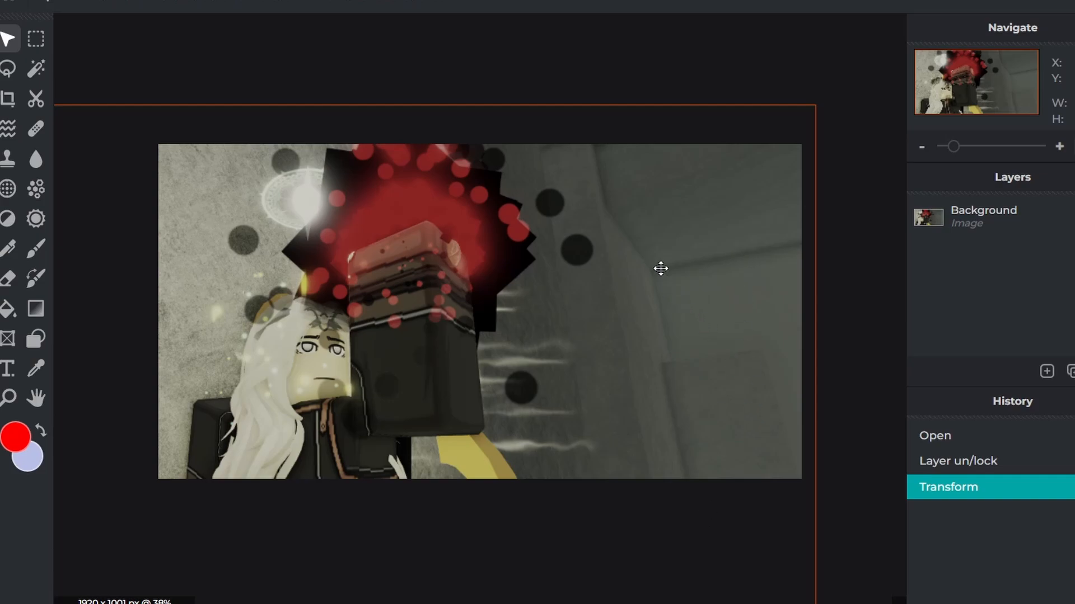
pyautogui.moveTo(450, 296)
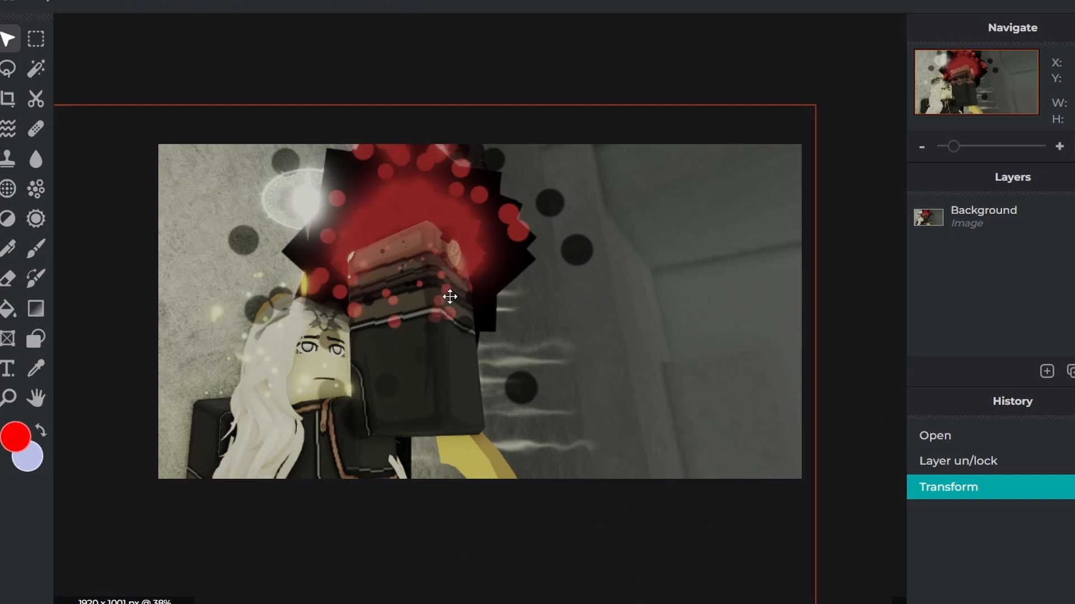
pyautogui.moveTo(430, 357)
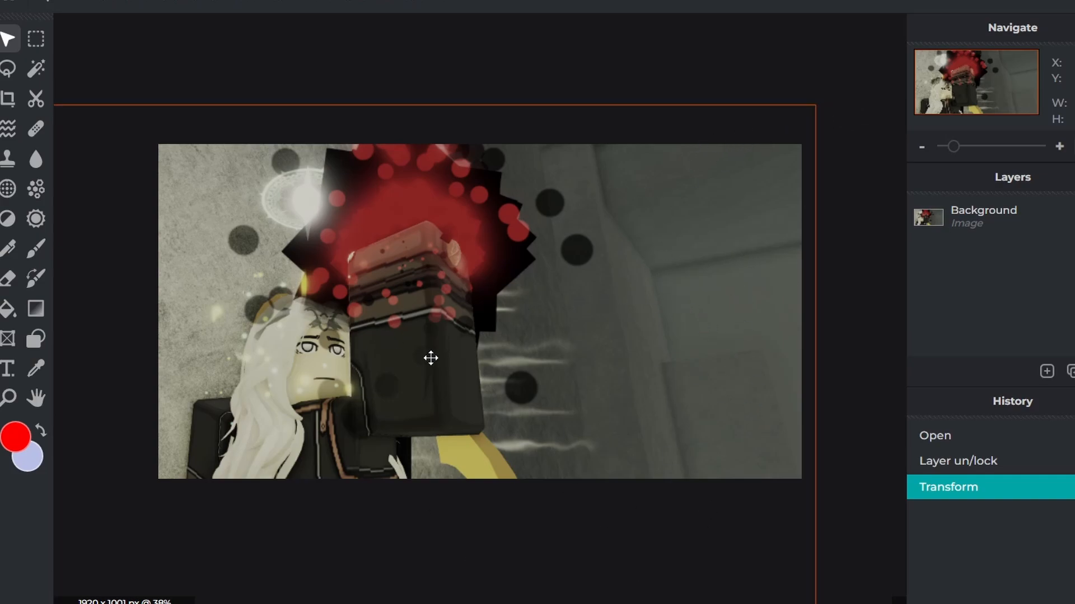
pyautogui.moveTo(651, 384)
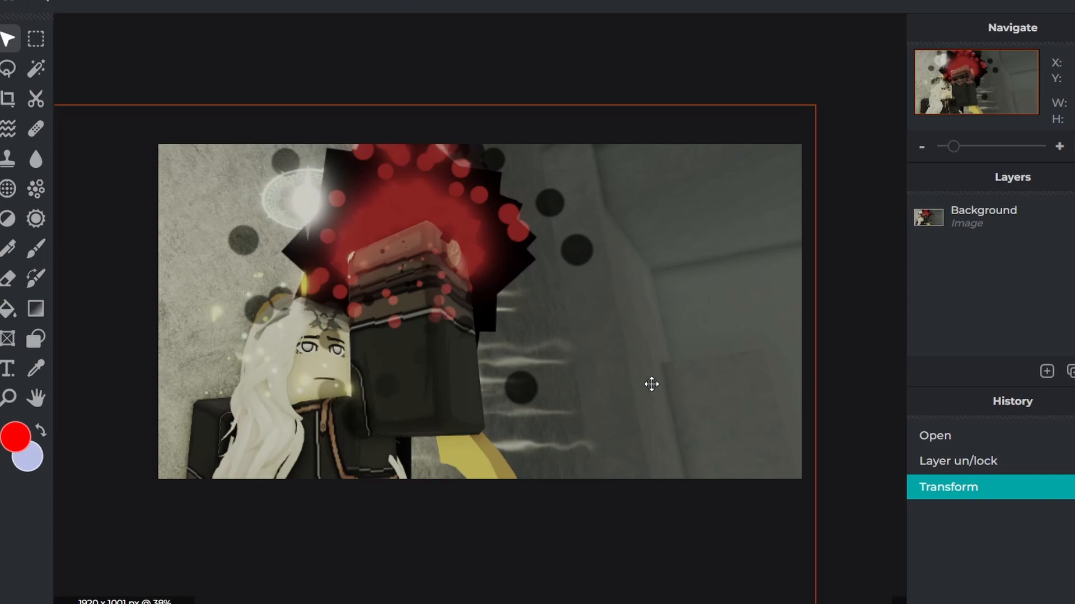
pyautogui.click(20, 7)
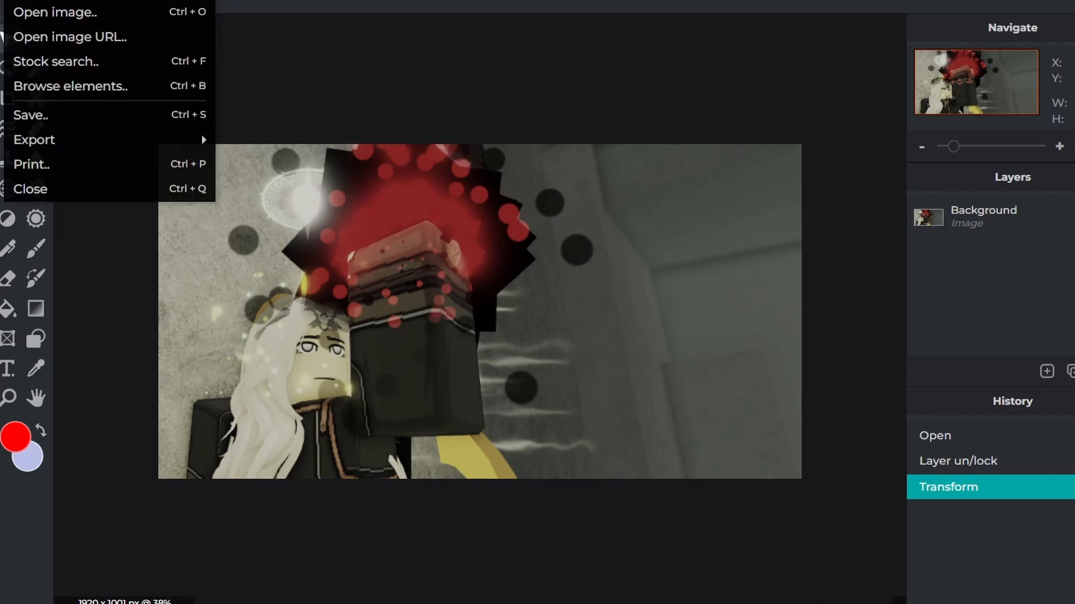
# Save the enlarged screenshot, then mark the character in Runway's Green Screen to generate the mask.
pyautogui.click(30, 115)
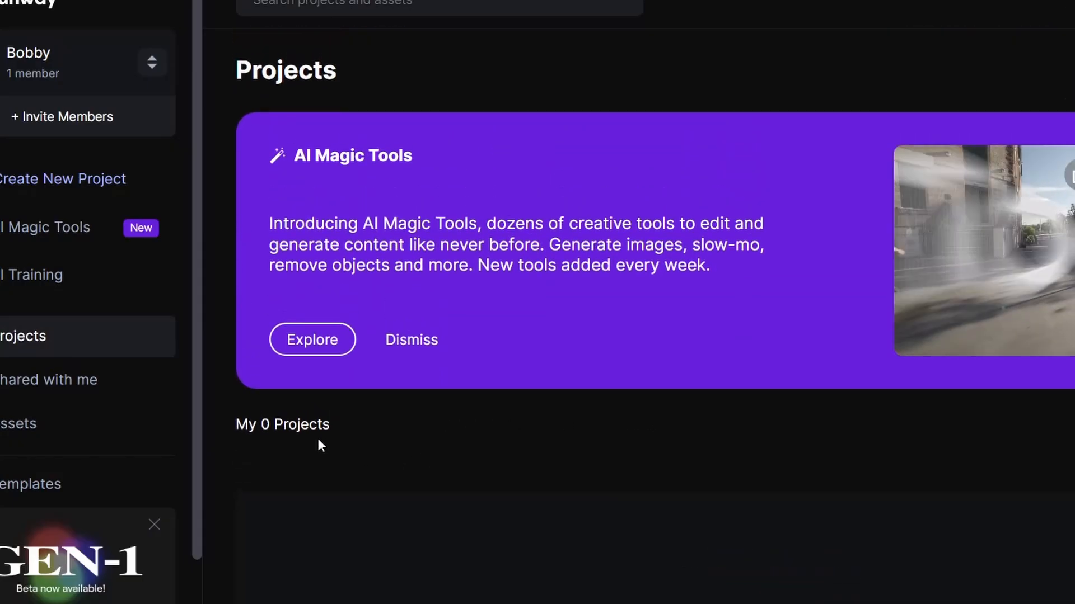
pyautogui.moveTo(547, 305)
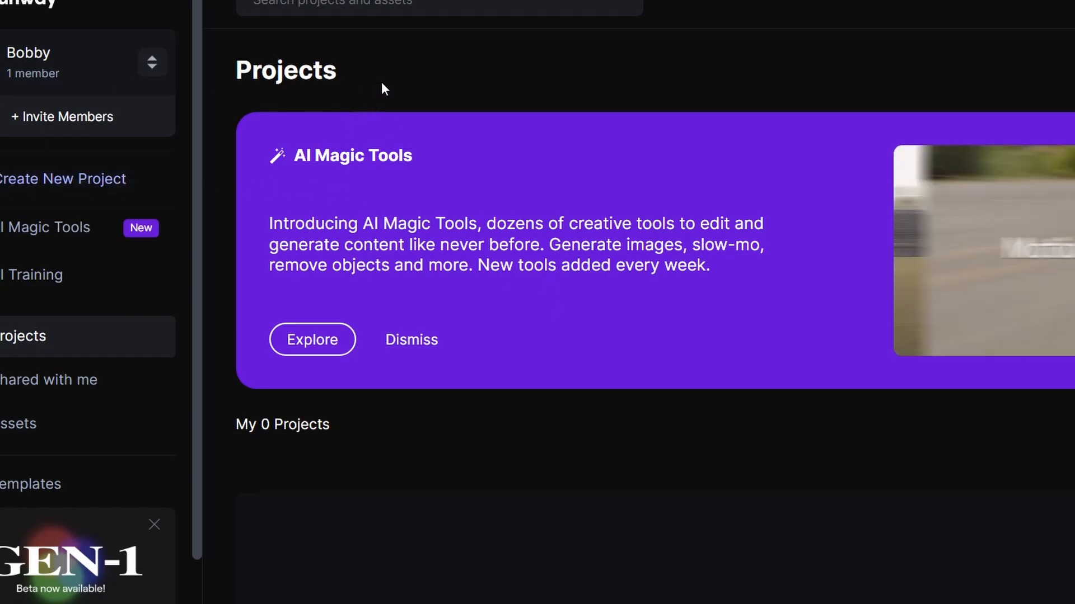
pyautogui.moveTo(120, 201)
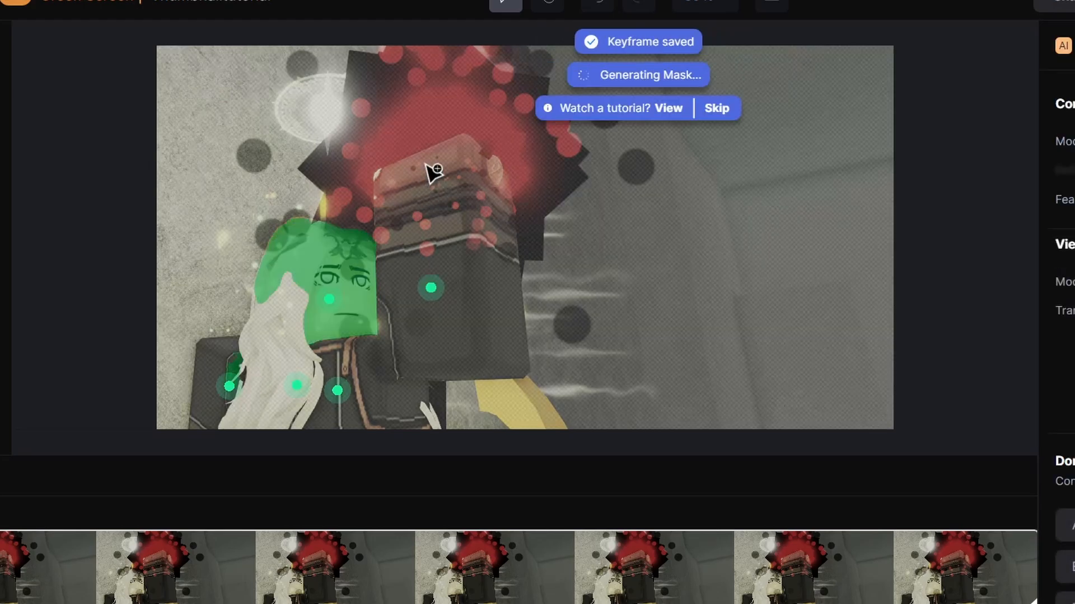
pyautogui.click(413, 126)
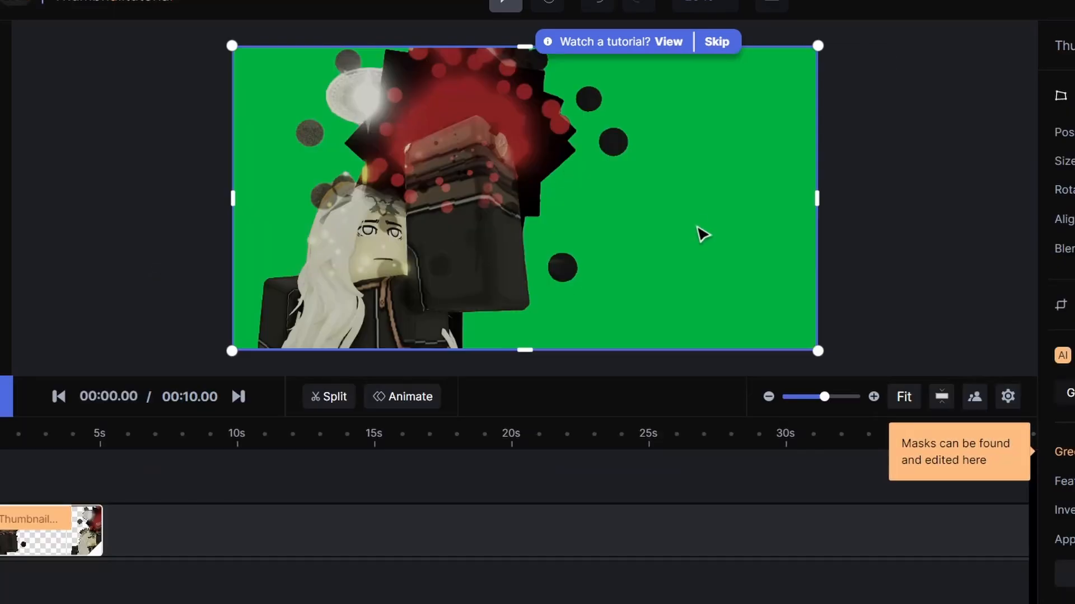
# Export the green-screen clip from Runway at 720p as MP4.
pyautogui.click(1032, 22)
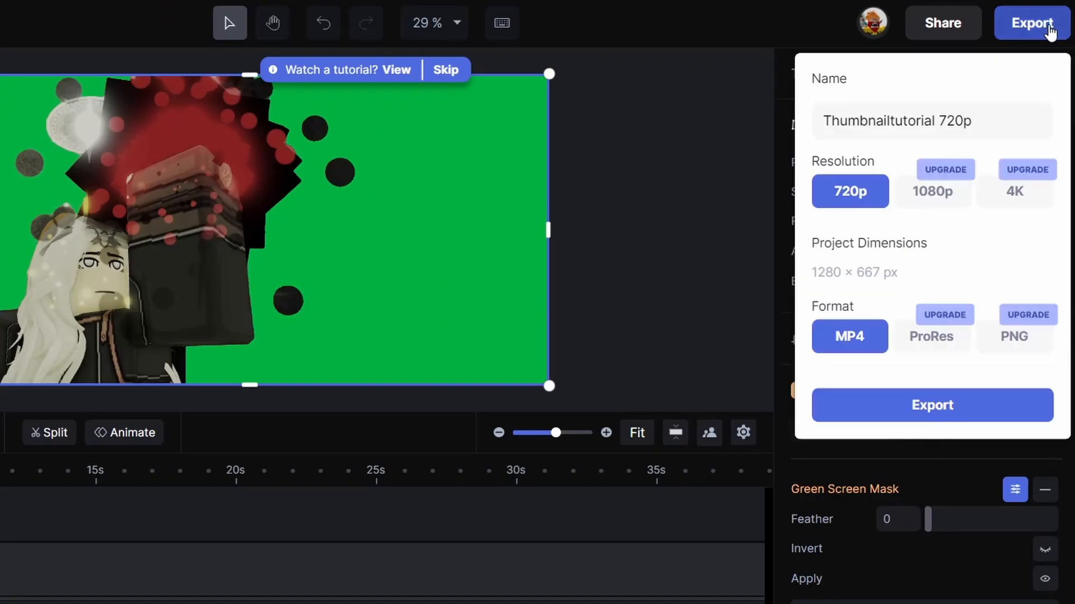
pyautogui.moveTo(965, 320)
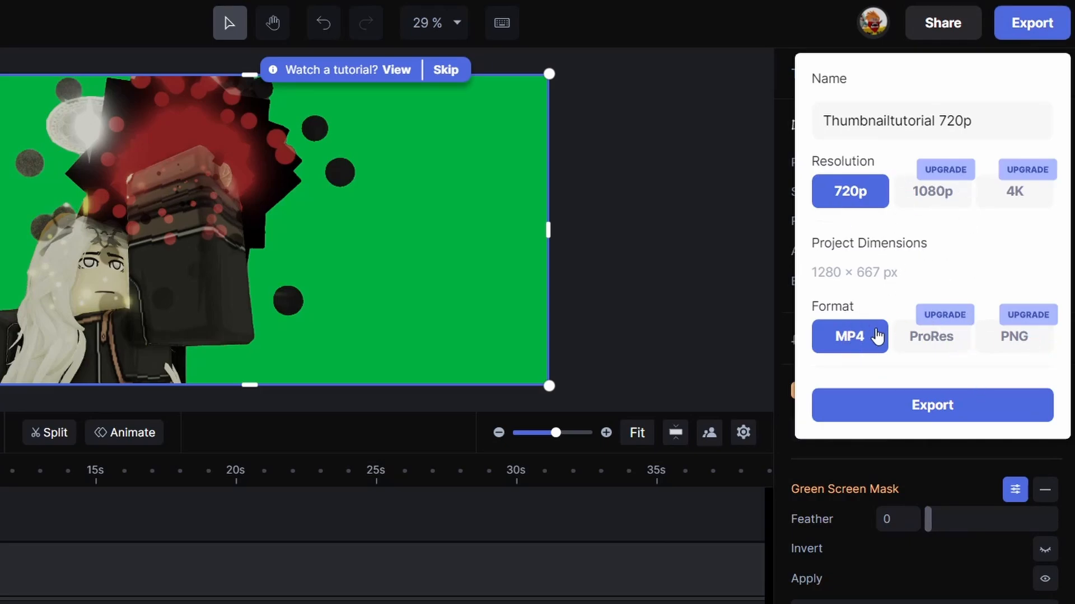
pyautogui.moveTo(943, 190)
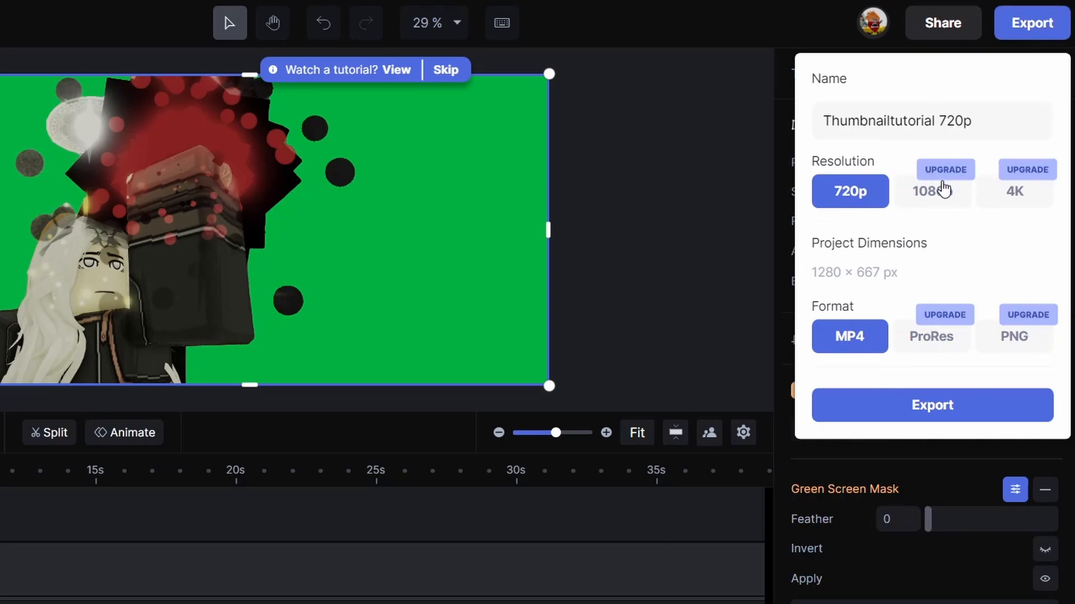
pyautogui.moveTo(1009, 201)
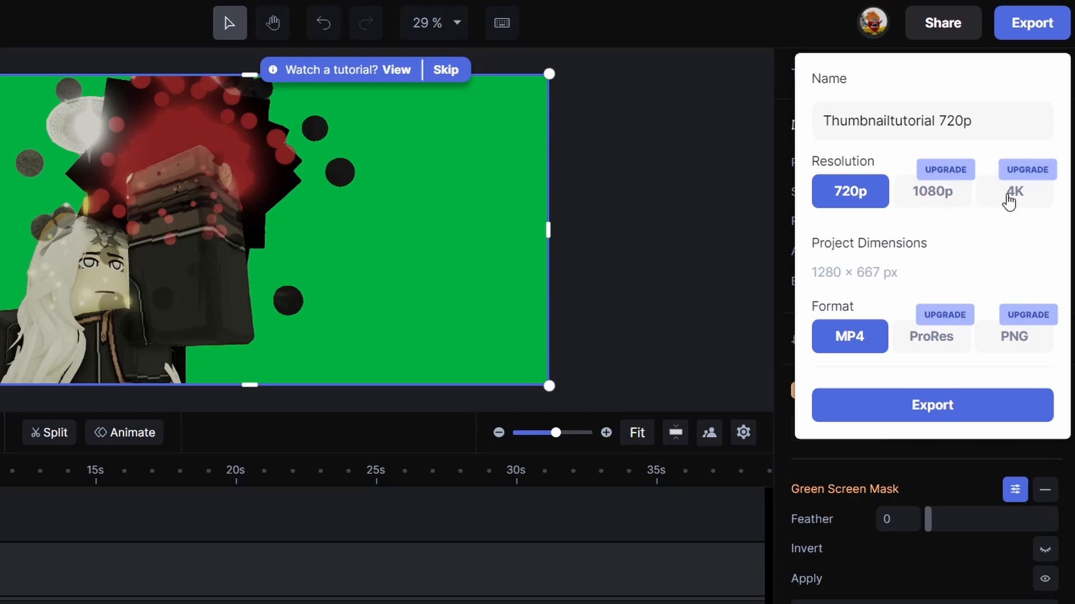
pyautogui.moveTo(900, 230)
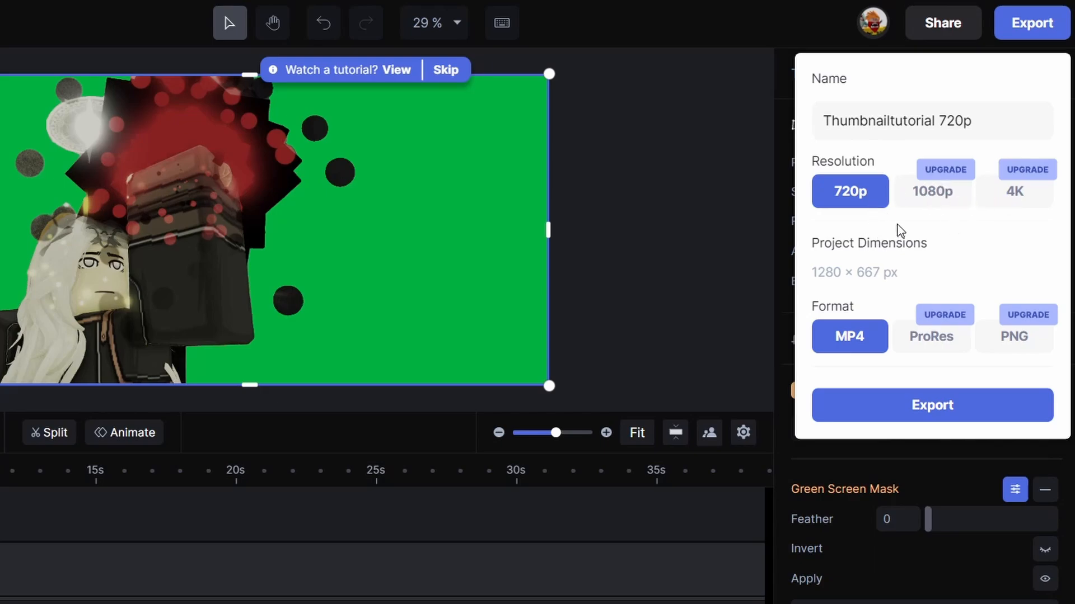
pyautogui.moveTo(1033, 305)
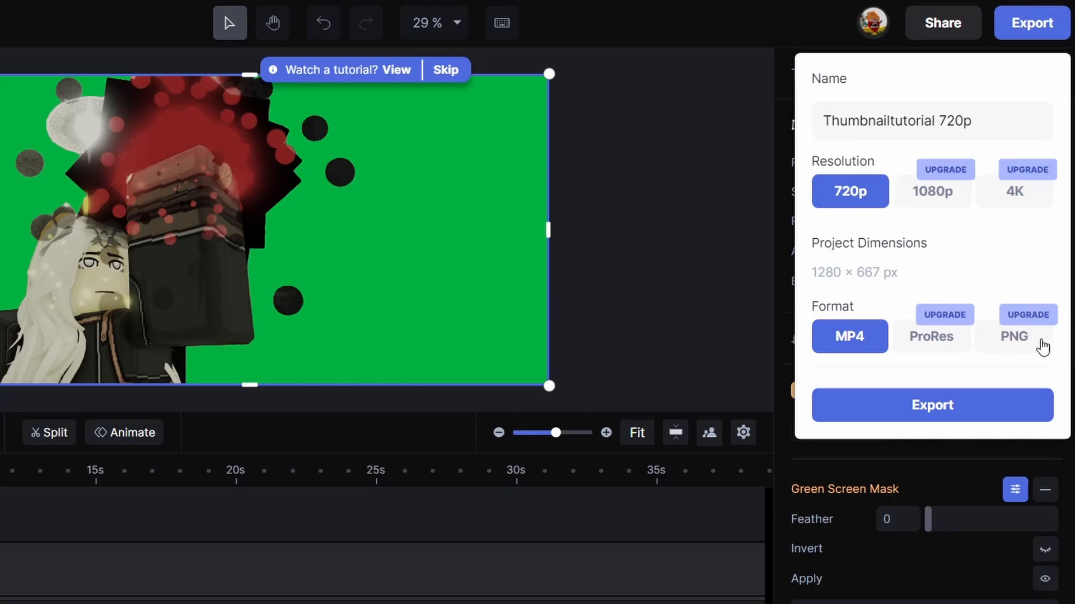
pyautogui.moveTo(920, 226)
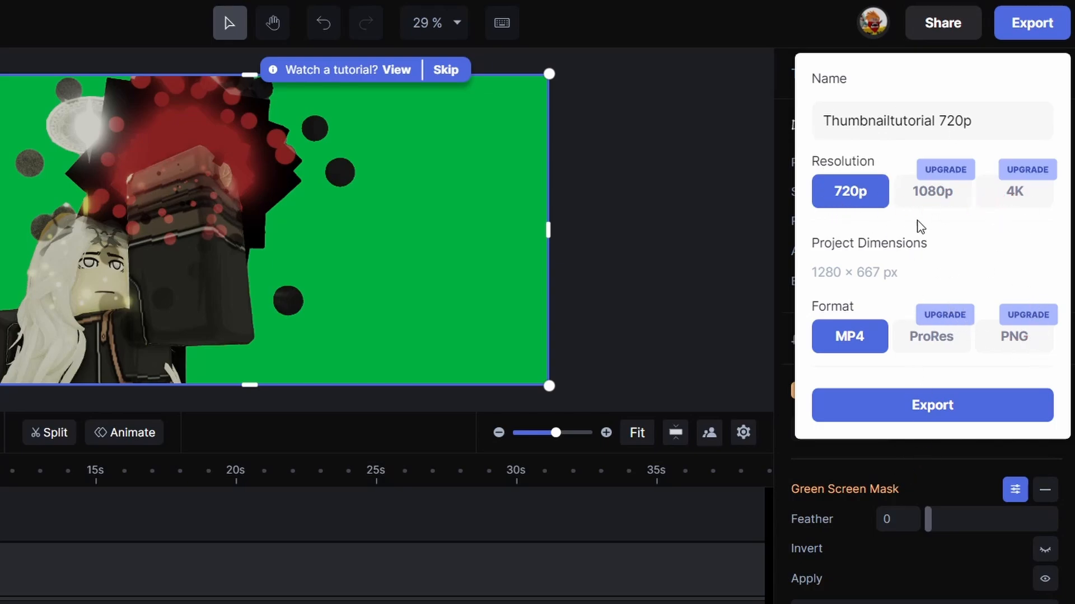
pyautogui.moveTo(925, 416)
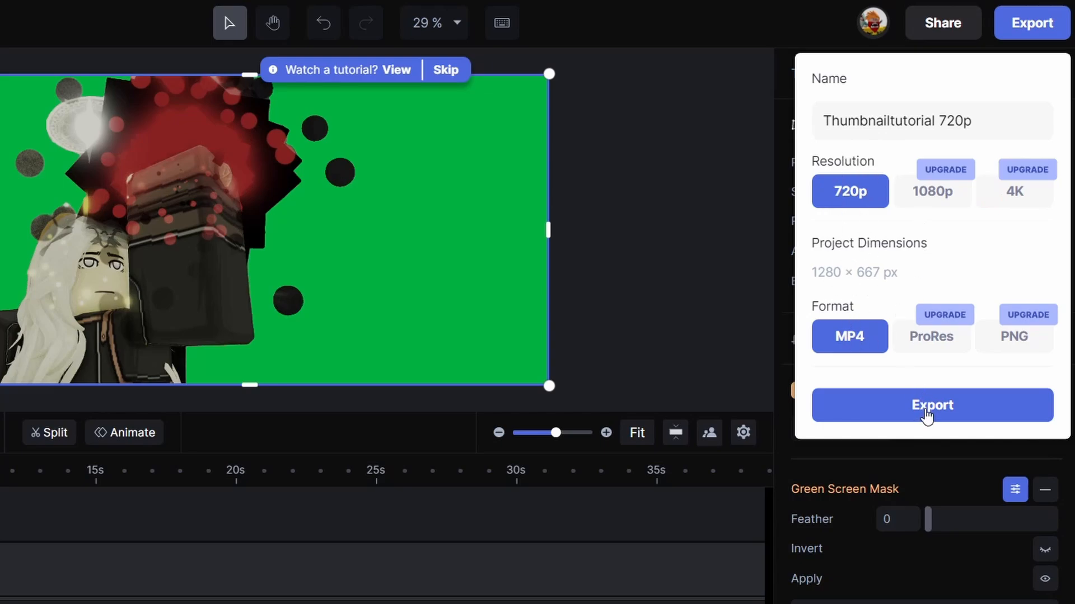
pyautogui.click(932, 406)
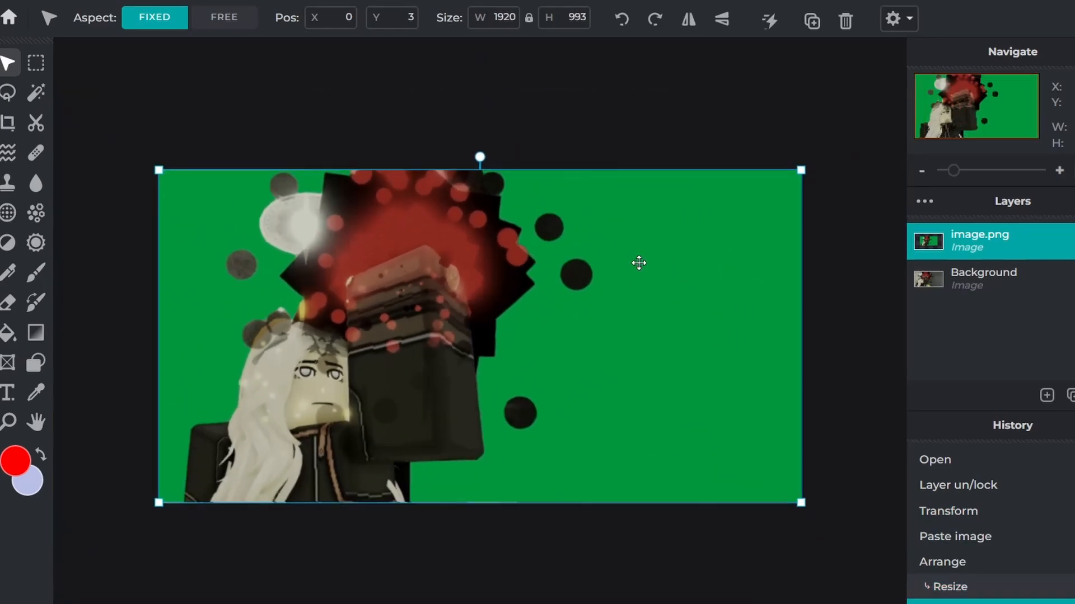
# Switch to the Magic Wand and settle its tolerance around 57 for selecting the green areas.
pyautogui.click(36, 92)
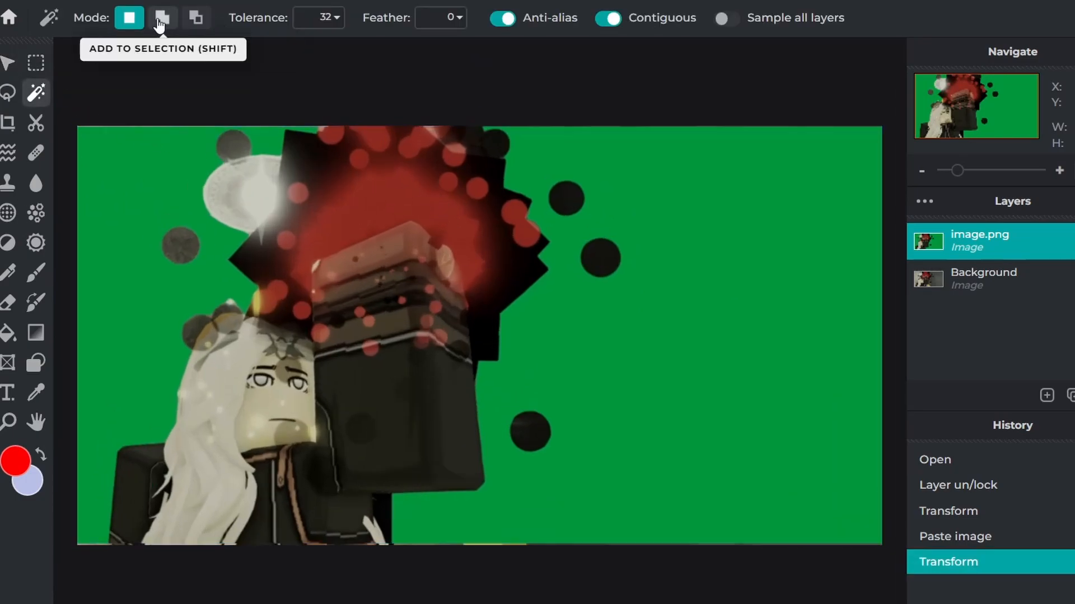
pyautogui.moveTo(35, 94)
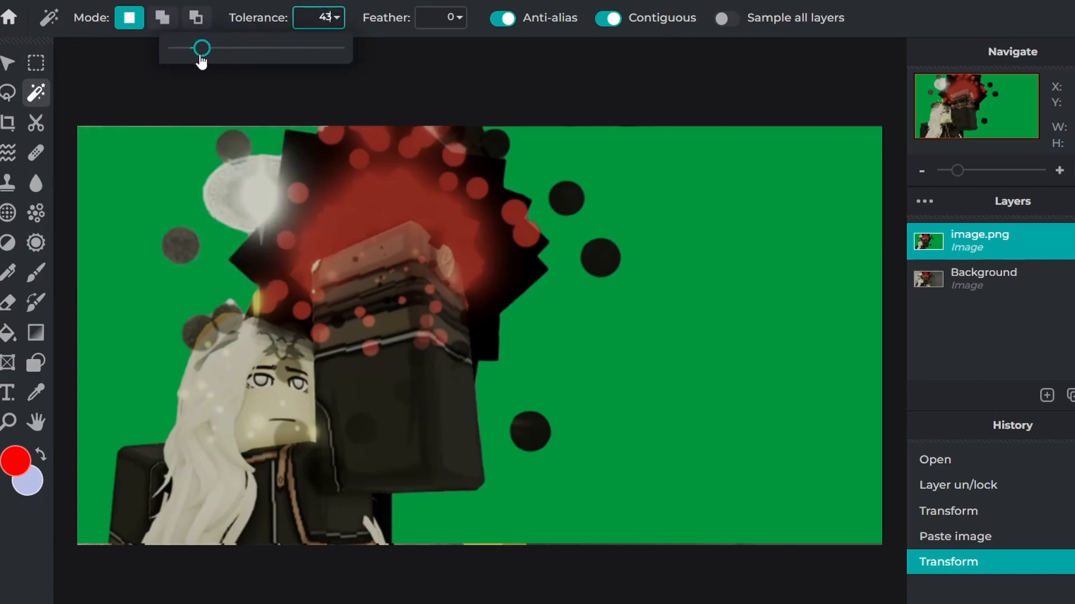
pyautogui.moveTo(199, 47); pyautogui.dragTo(217, 47)
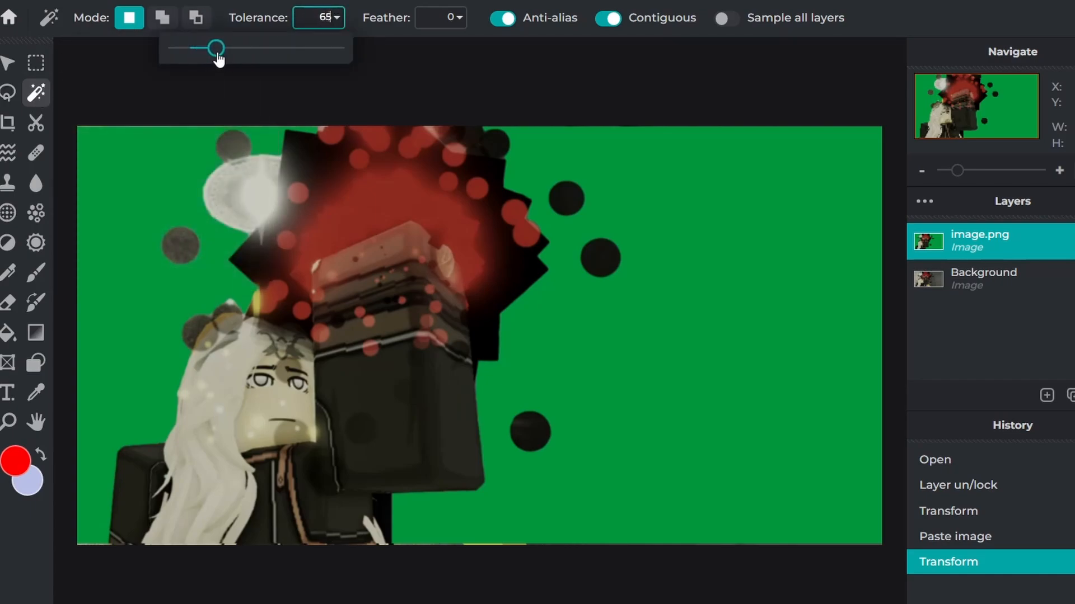
pyautogui.moveTo(216, 47); pyautogui.dragTo(216, 47)
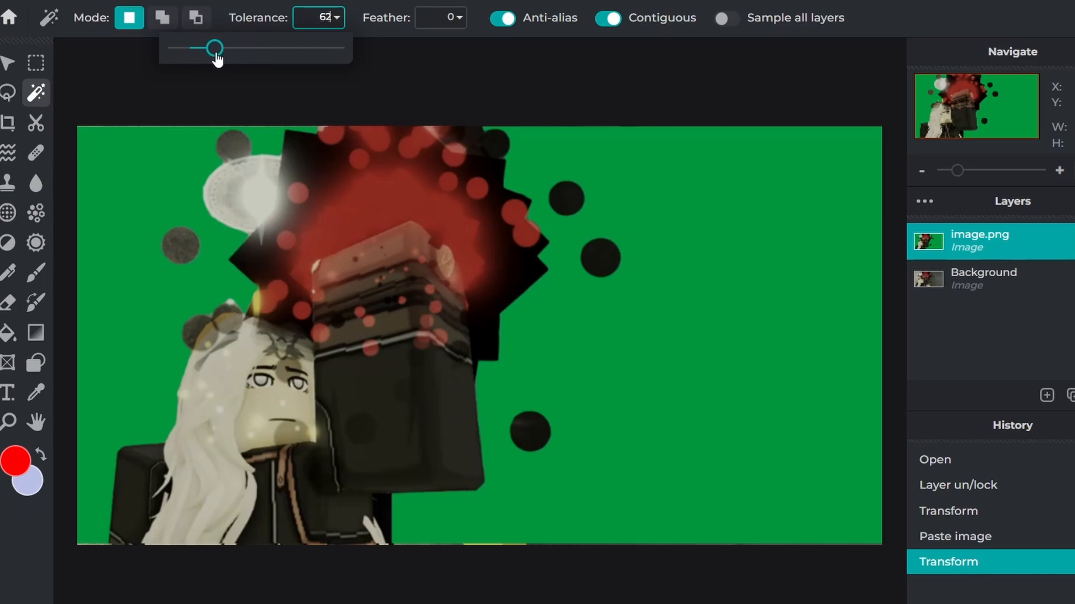
pyautogui.moveTo(726, 51)
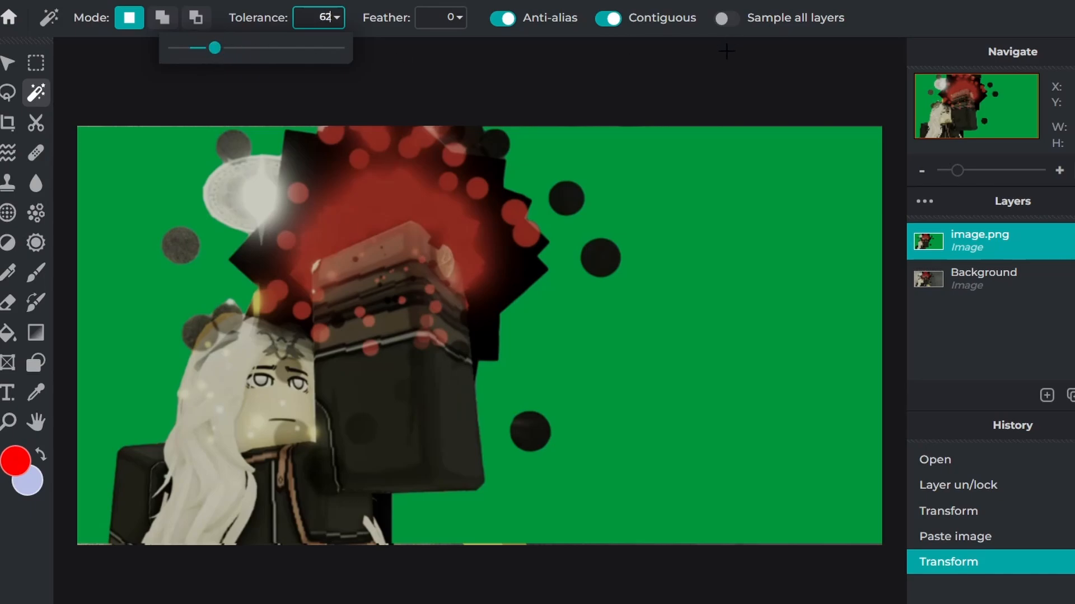
pyautogui.moveTo(214, 48); pyautogui.dragTo(211, 48)
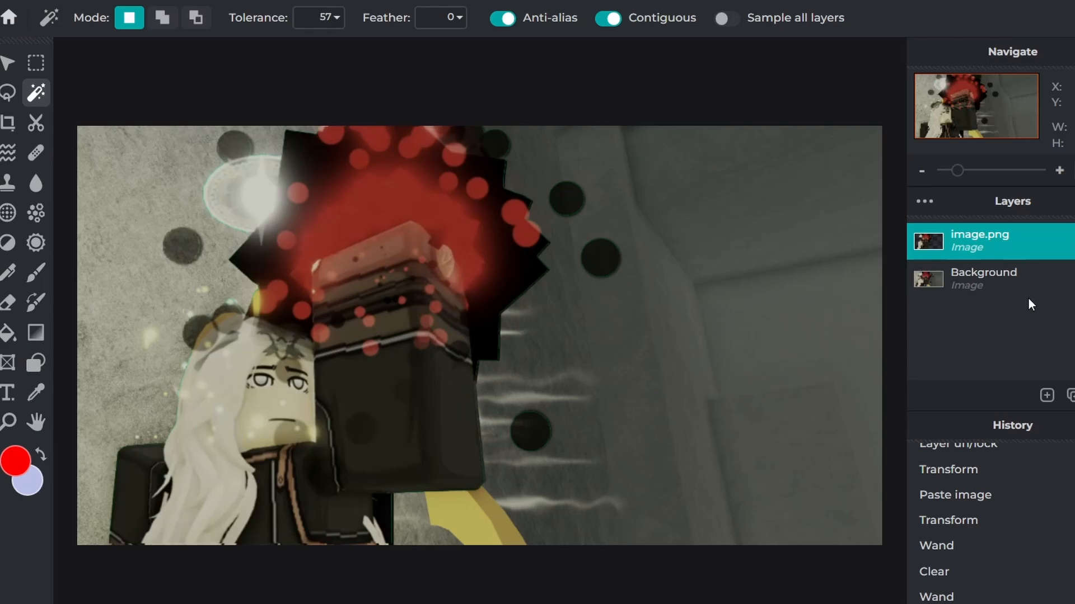
# Blur the Background layer at amount 77 so the cut-out character stays sharp.
pyautogui.click(982, 278)
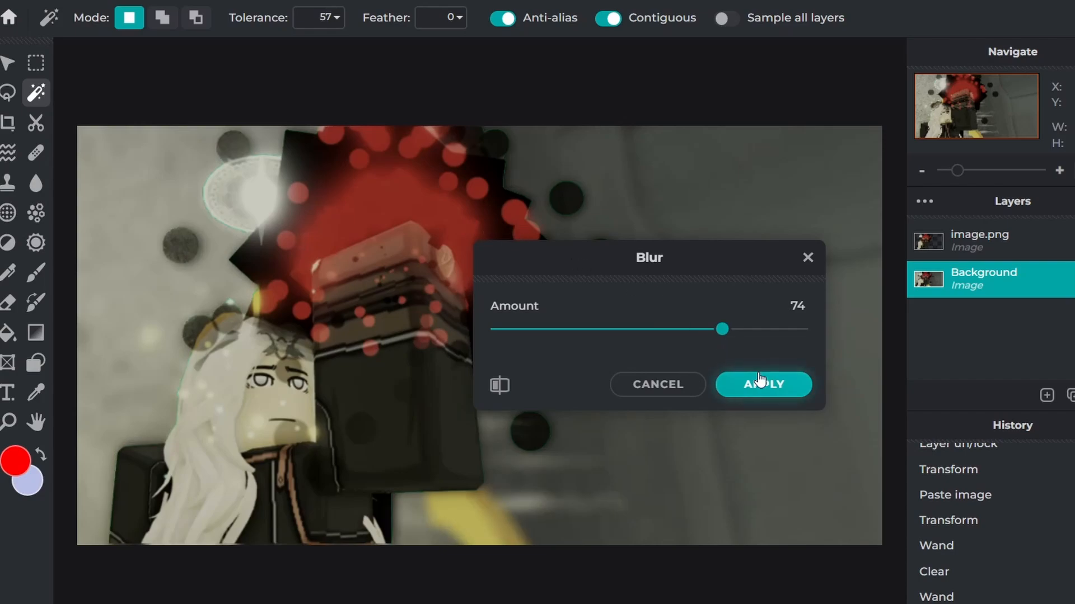
pyautogui.moveTo(753, 354)
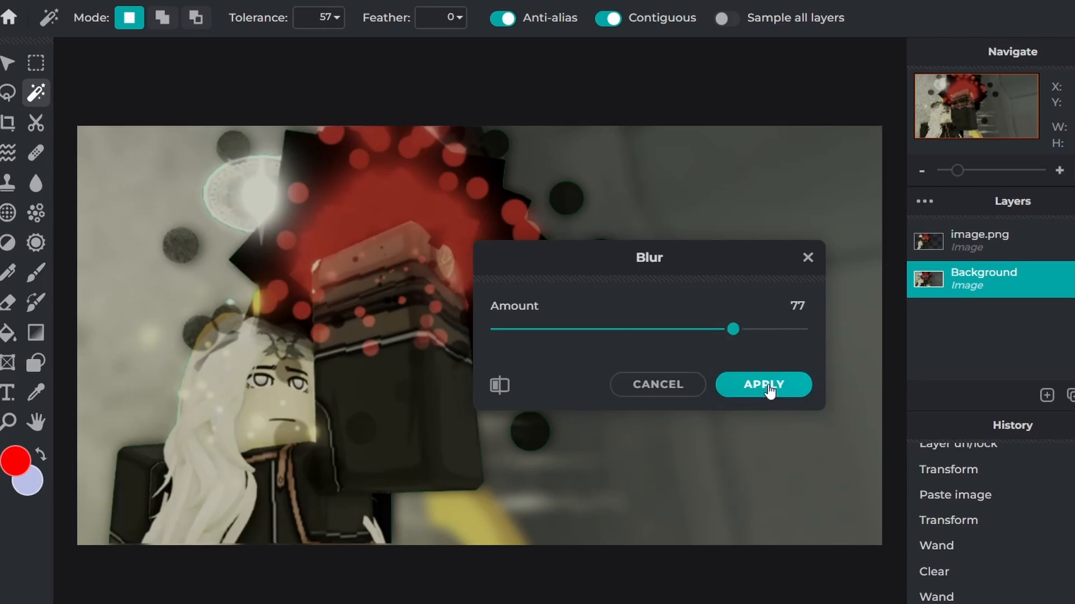
pyautogui.click(763, 384)
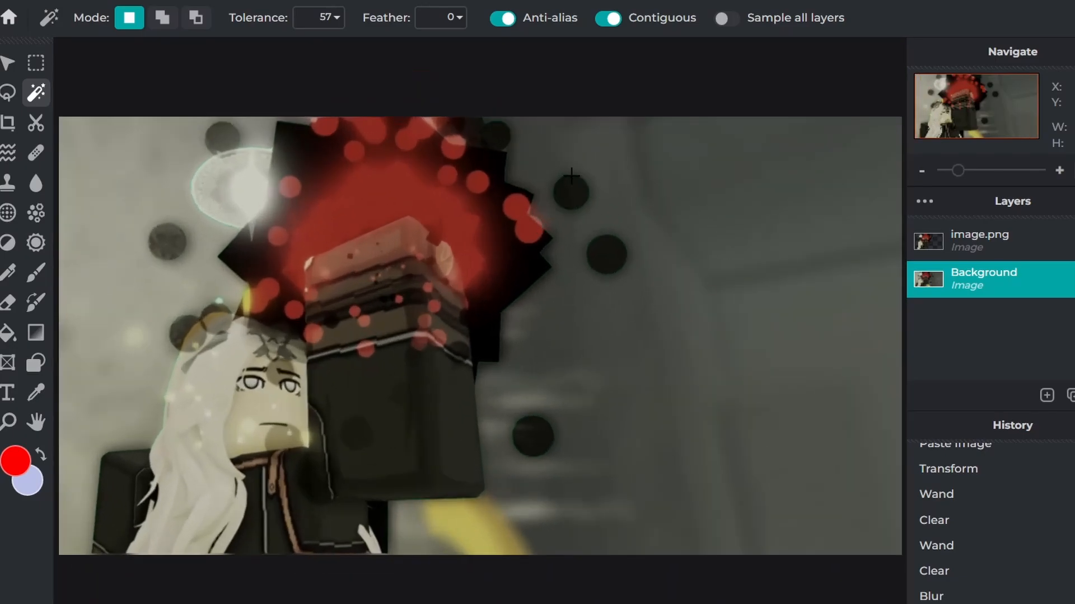
pyautogui.moveTo(558, 281)
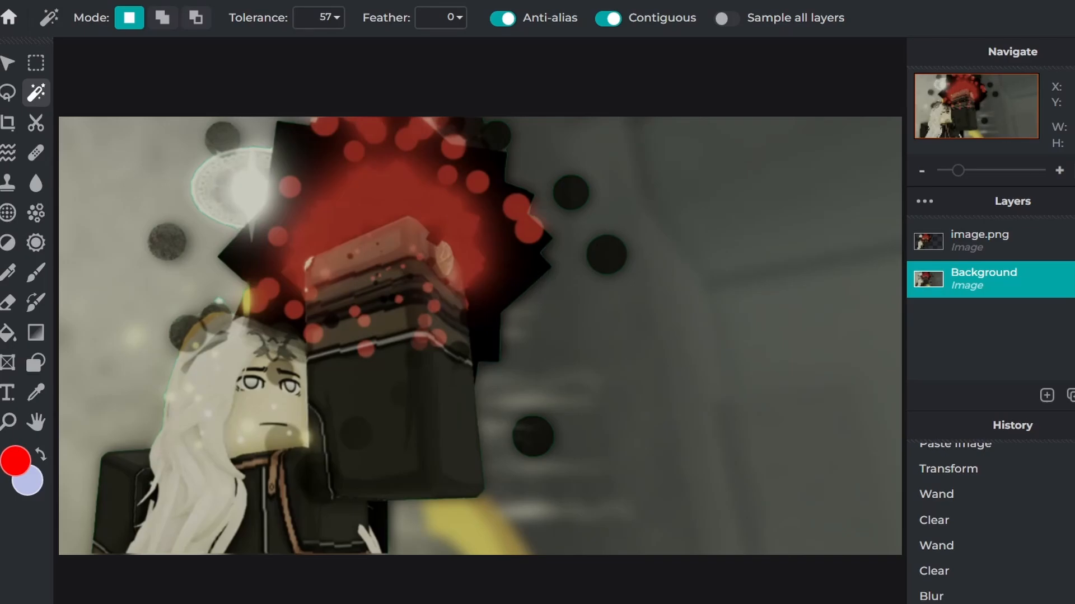
# Erase leftover green fringes on the image.png cut-out layer with the Eraser.
pyautogui.click(8, 303)
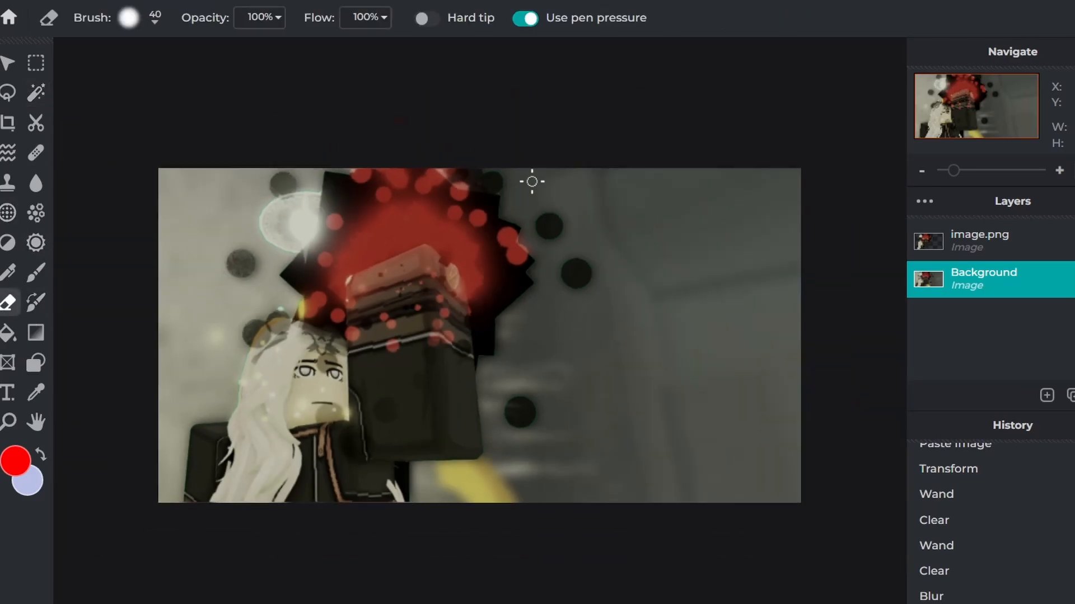
pyautogui.click(128, 18)
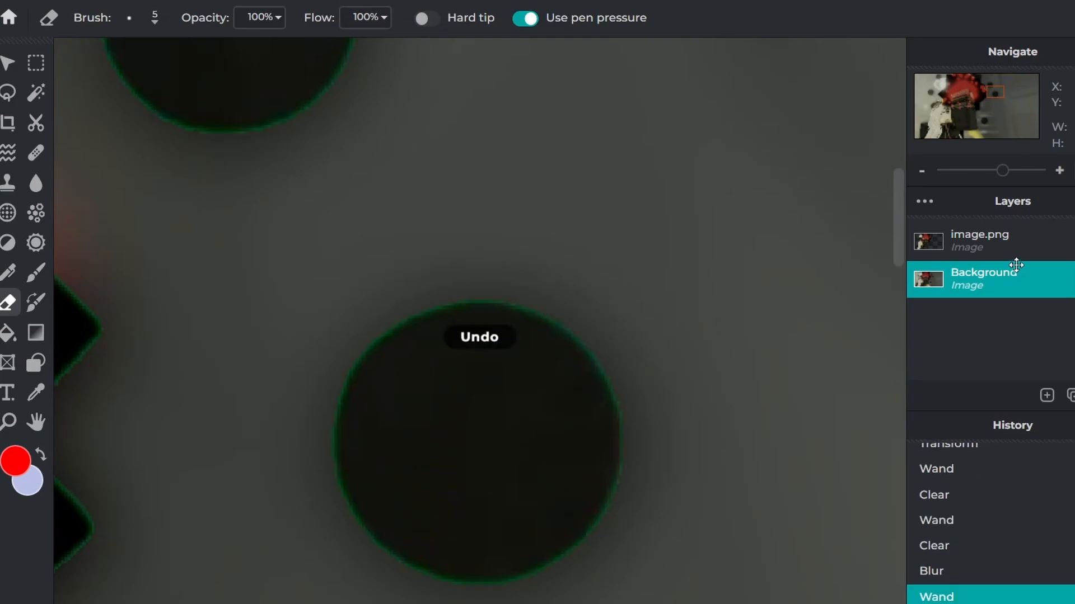
pyautogui.click(979, 240)
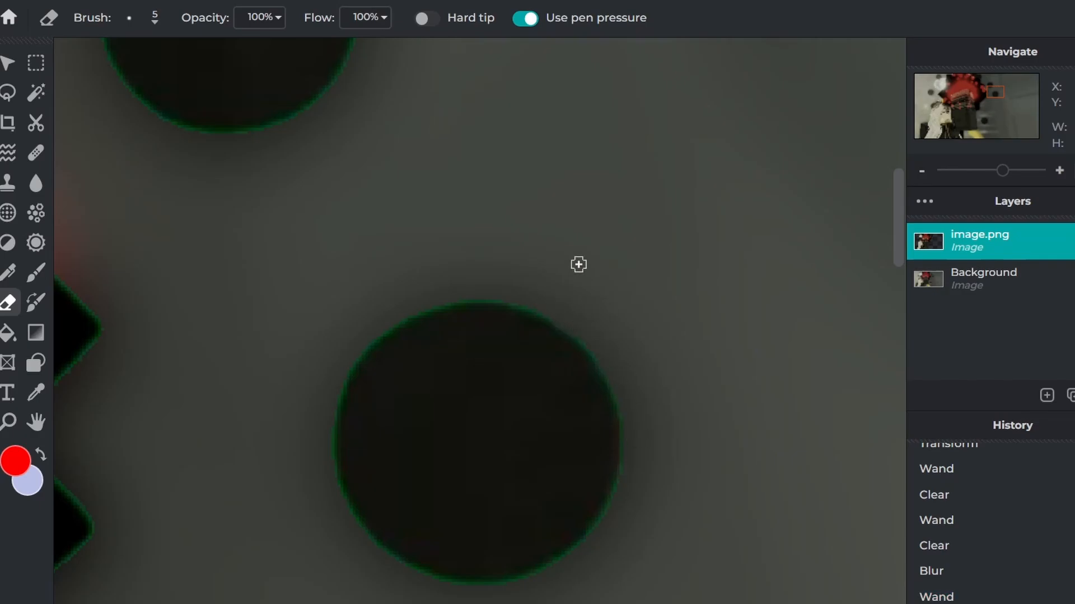
pyautogui.click(129, 18)
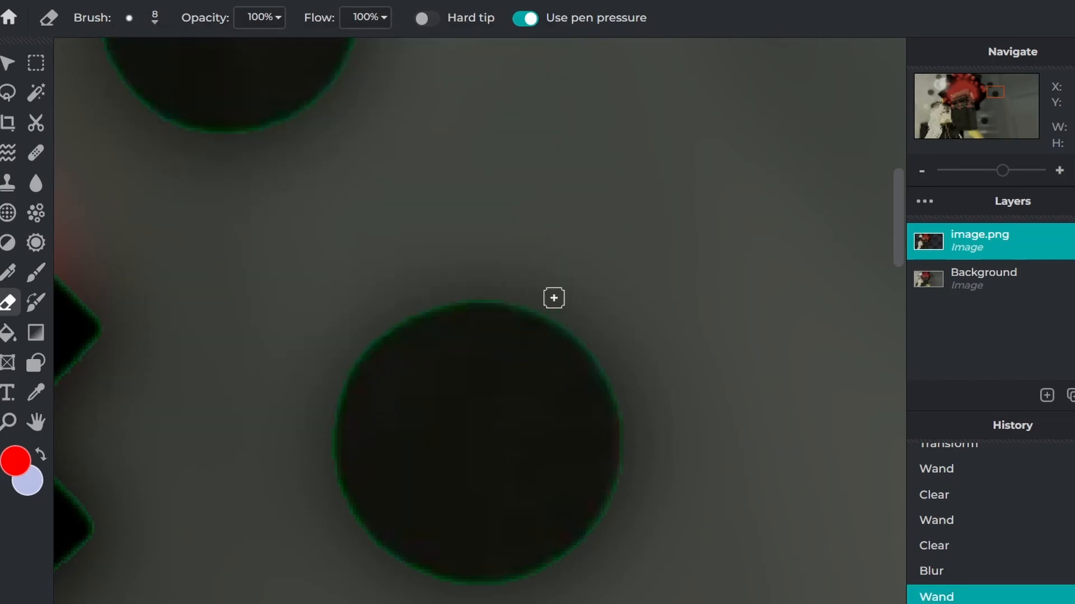
pyautogui.moveTo(605, 365)
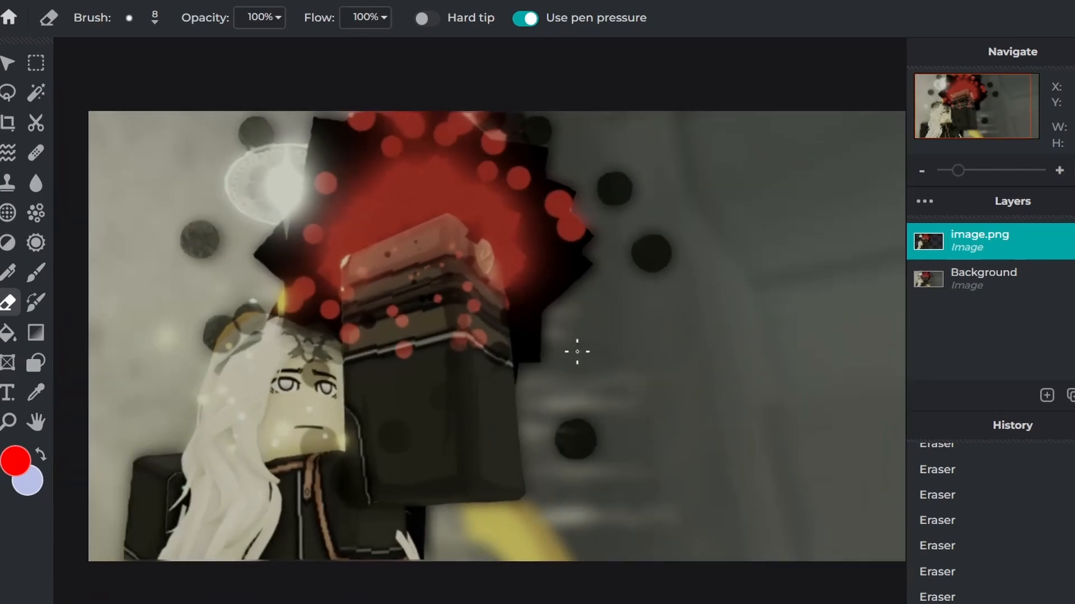
pyautogui.moveTo(690, 327)
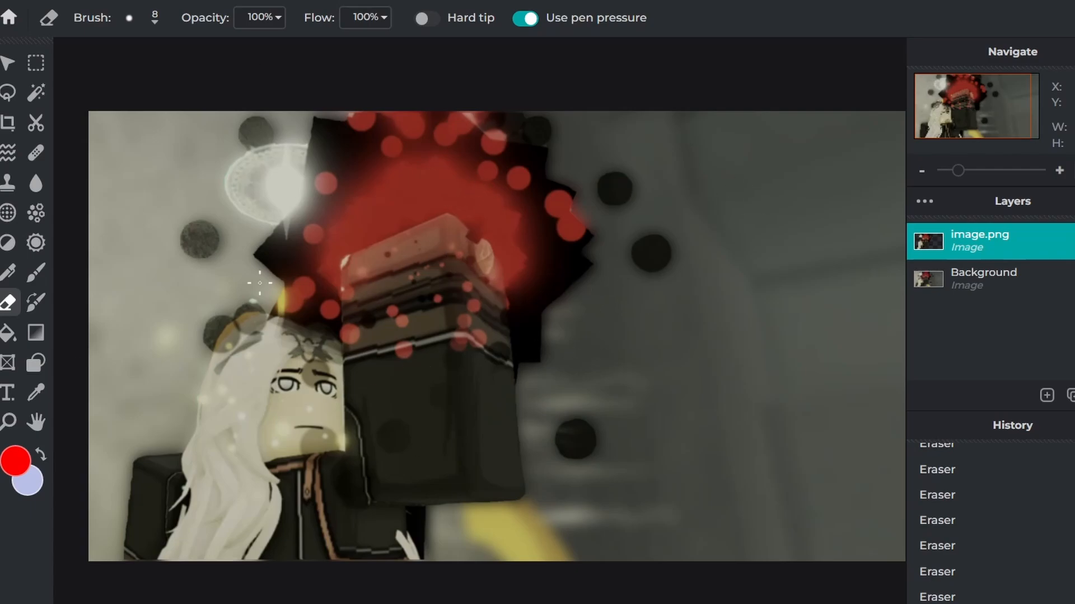
pyautogui.moveTo(370, 170)
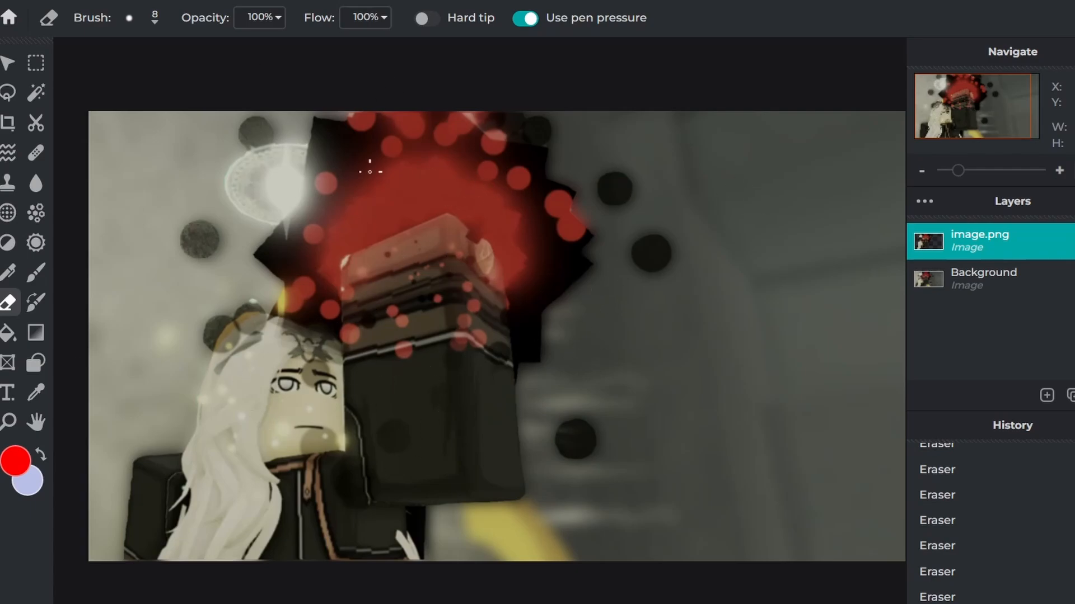
pyautogui.moveTo(45, 80)
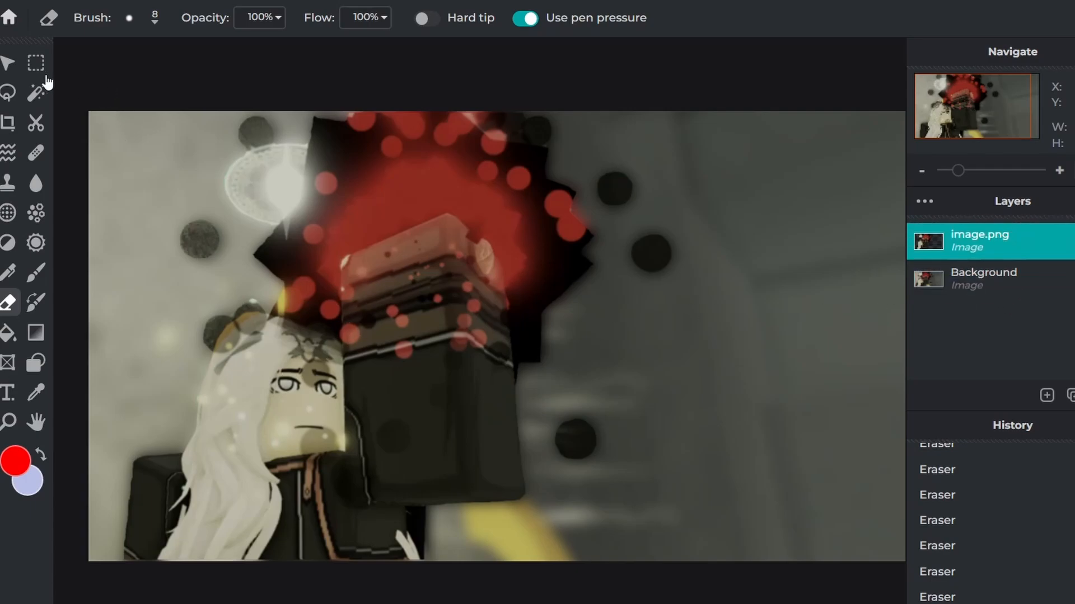
# Add a white text layer reading CREATE across the thumbnail.
pyautogui.click(9, 62)
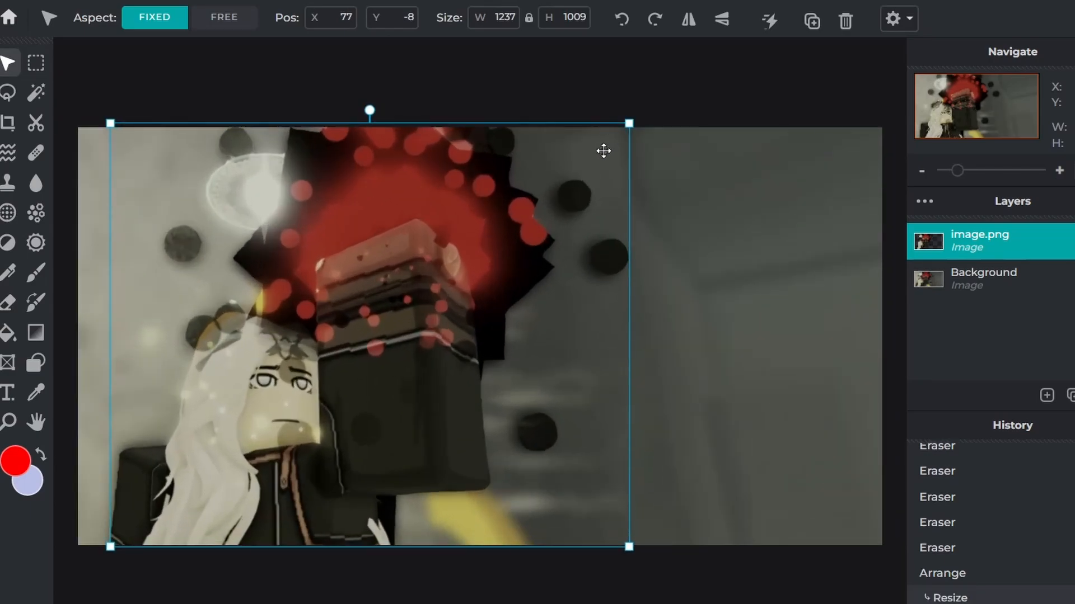
pyautogui.click(9, 393)
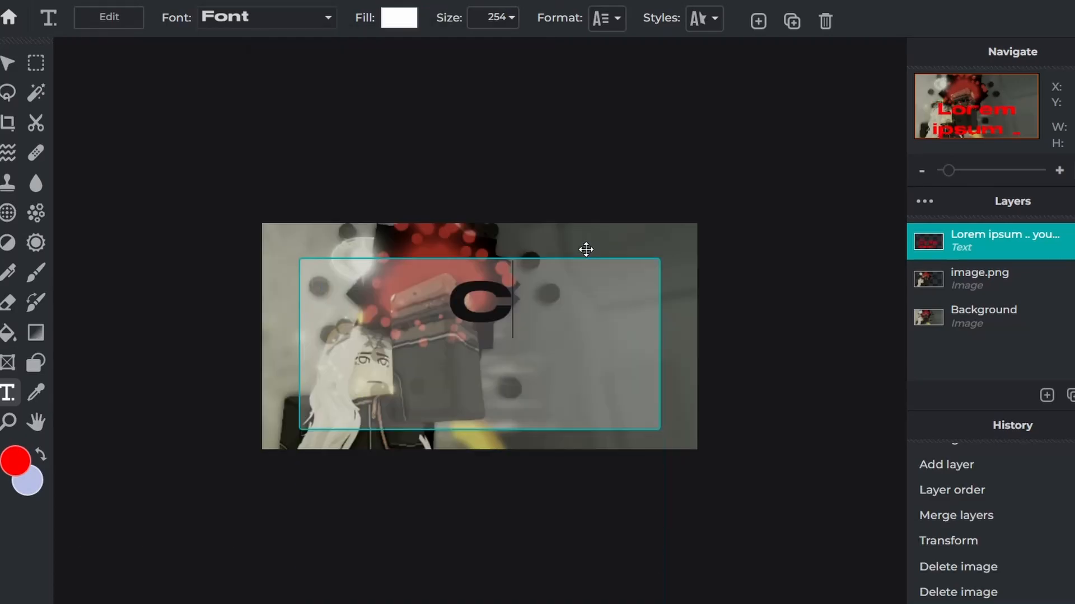
pyautogui.write('CREATE')
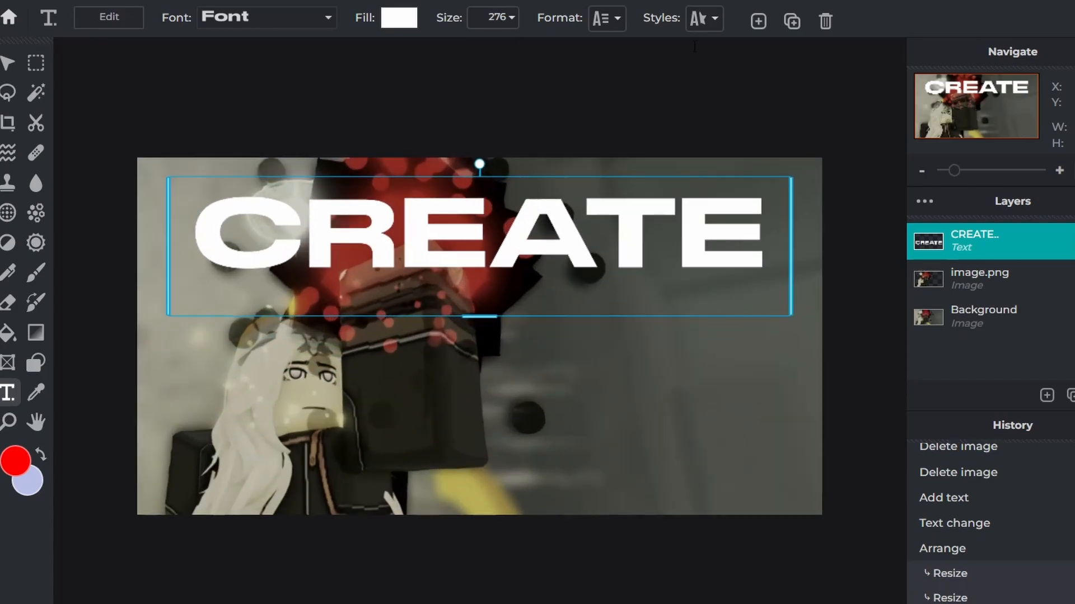
pyautogui.moveTo(547, 185)
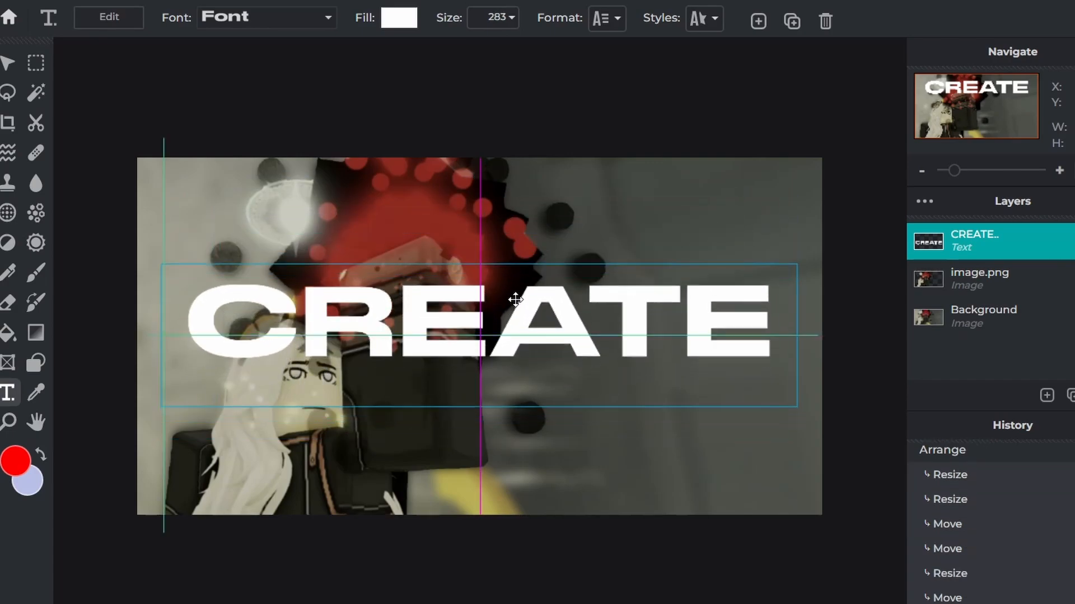
# Duplicate the CREATE title and place the copy in the lower half.
pyautogui.click(492, 17)
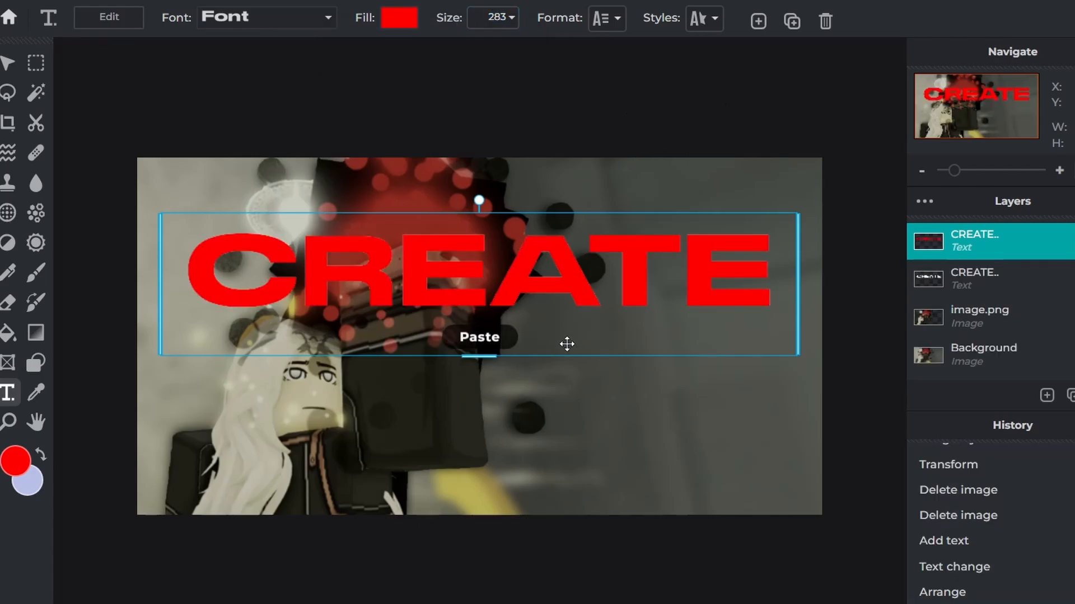
pyautogui.click(479, 336)
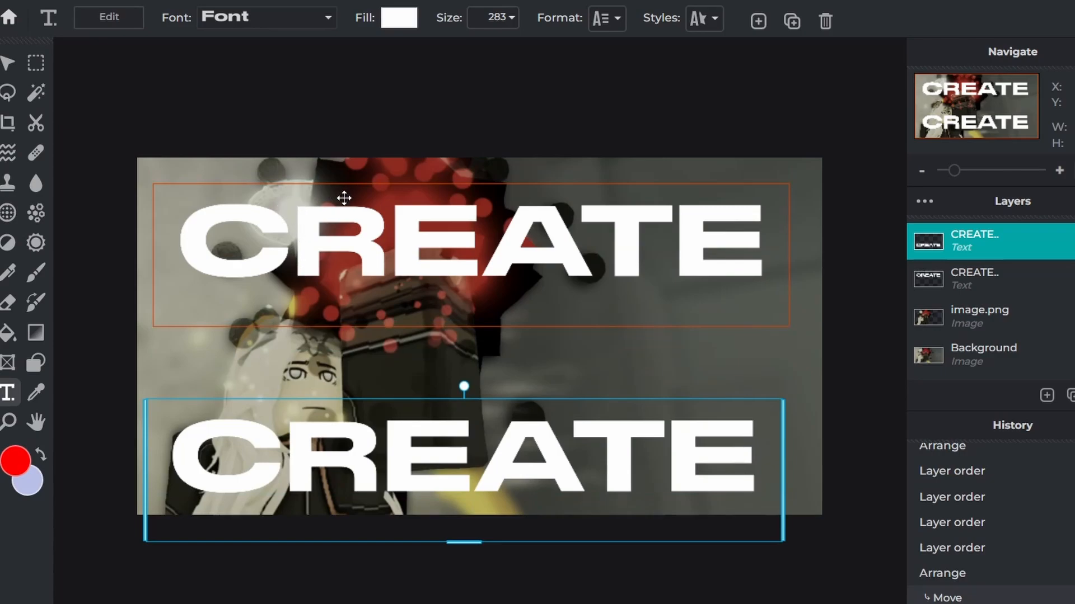
pyautogui.moveTo(351, 263)
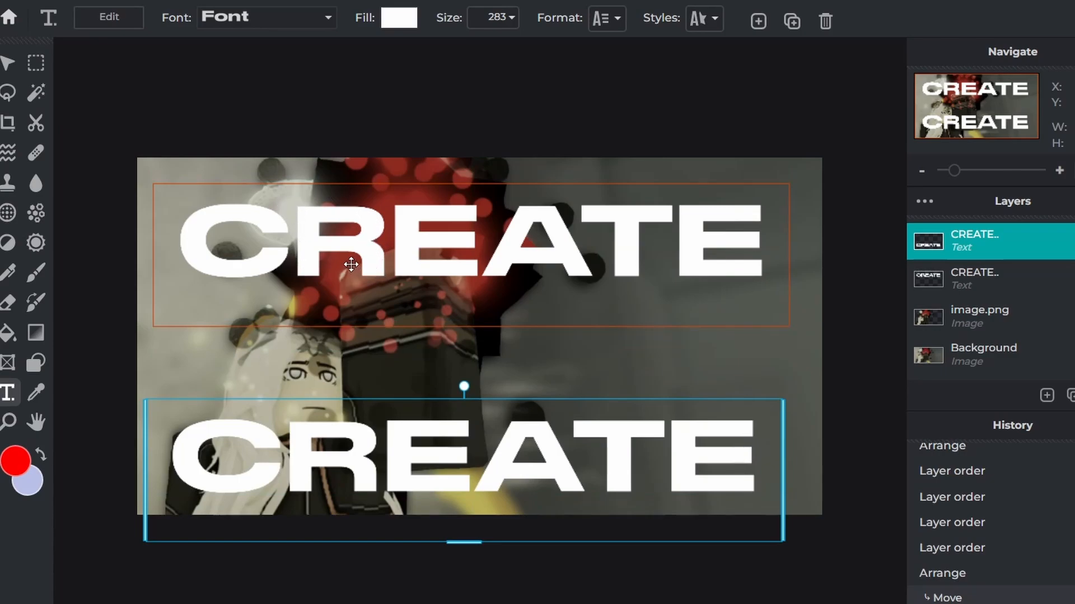
pyautogui.moveTo(315, 281)
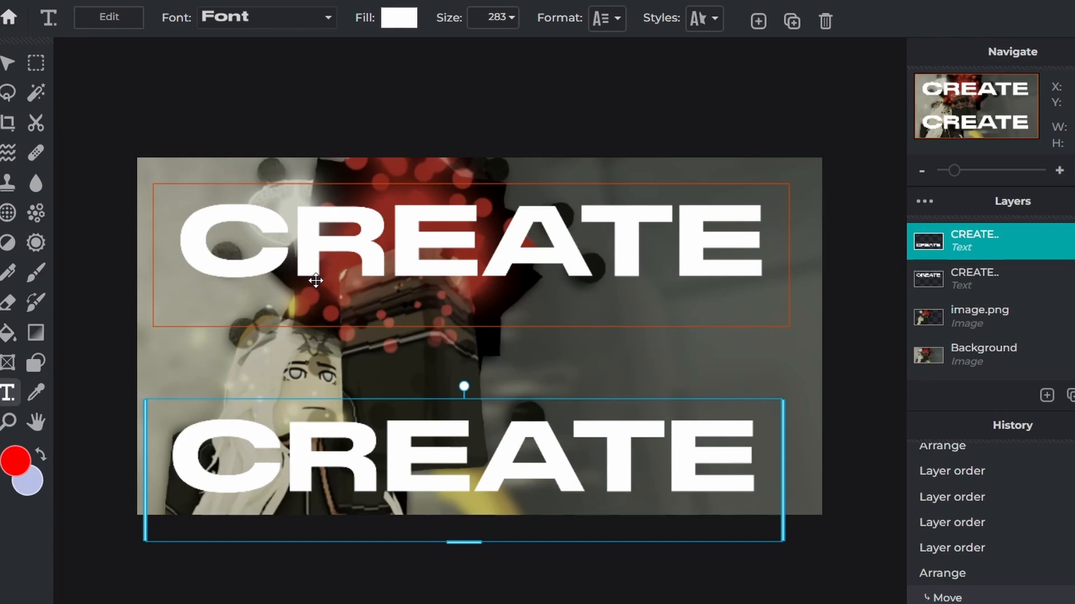
pyautogui.moveTo(361, 199)
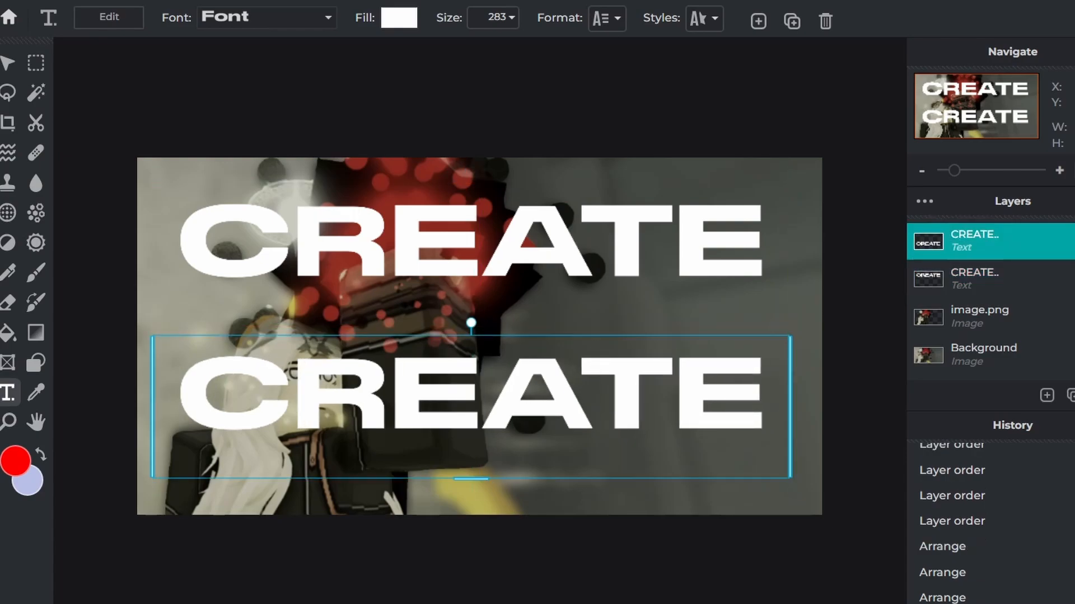
# Give the lower CREATE copy a white punched-out outline style and move it toward the bottom edge.
pyautogui.click(606, 17)
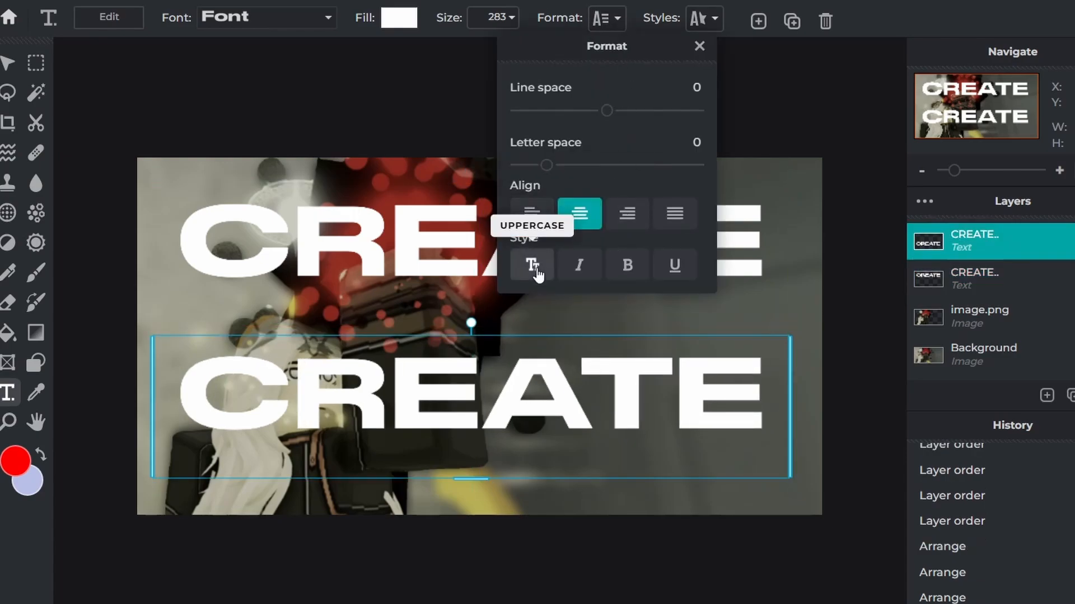
pyautogui.moveTo(532, 275)
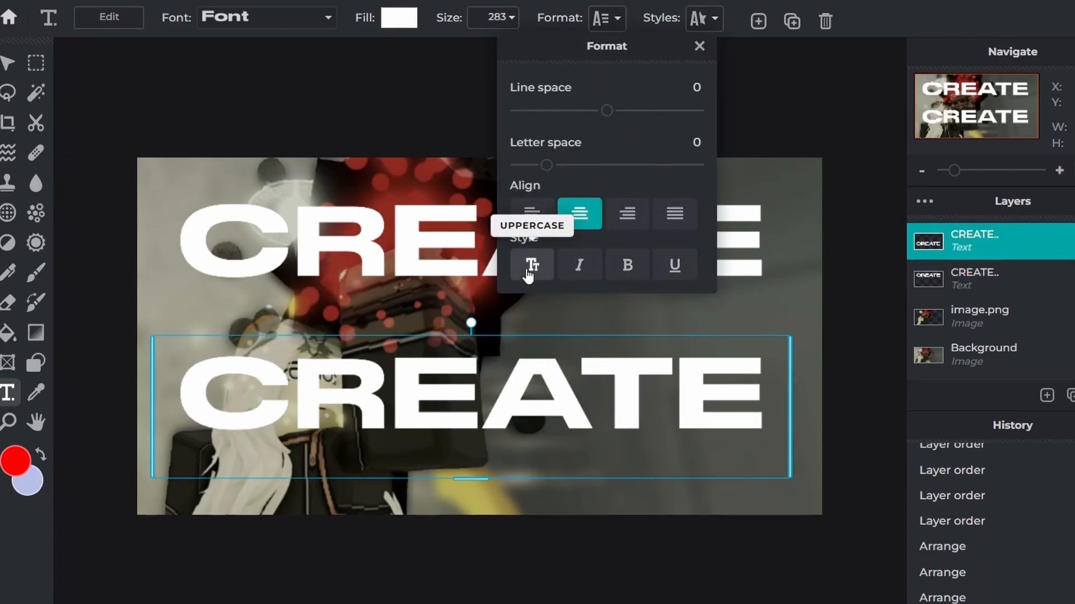
pyautogui.click(703, 18)
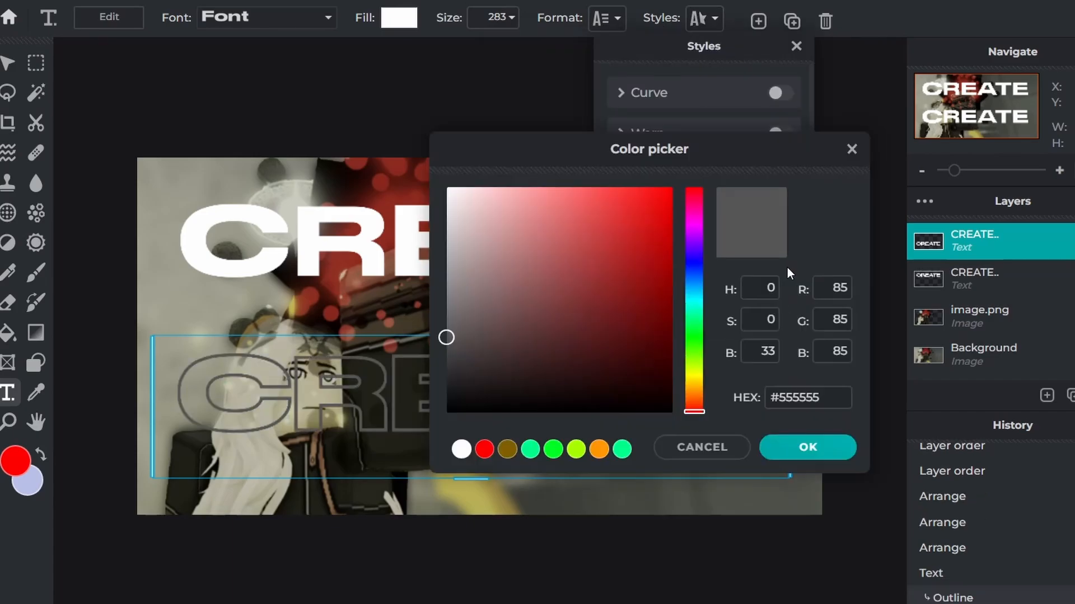
pyautogui.click(807, 446)
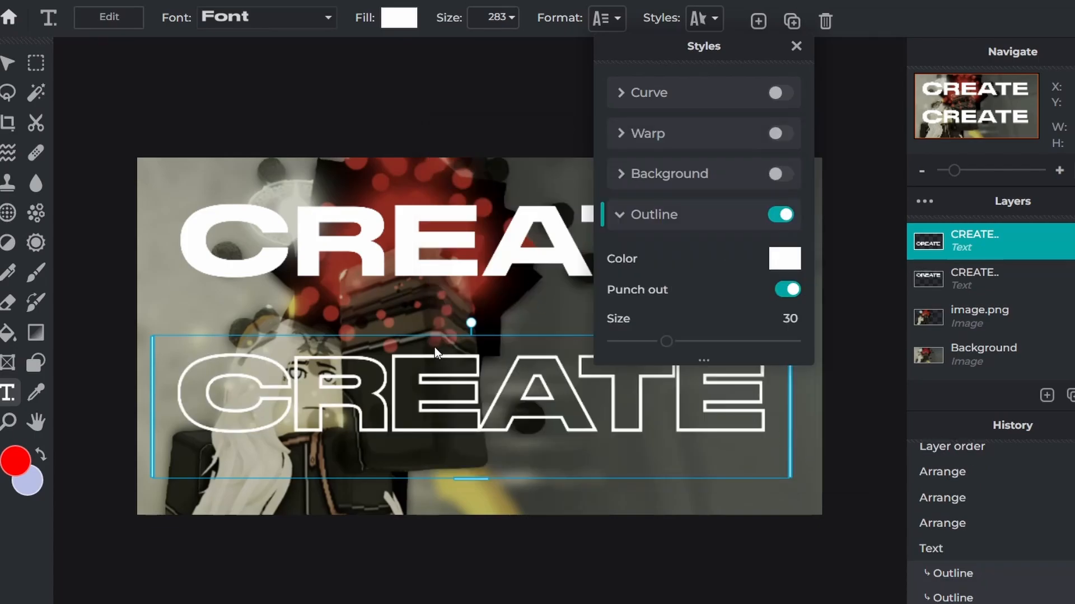
pyautogui.click(796, 46)
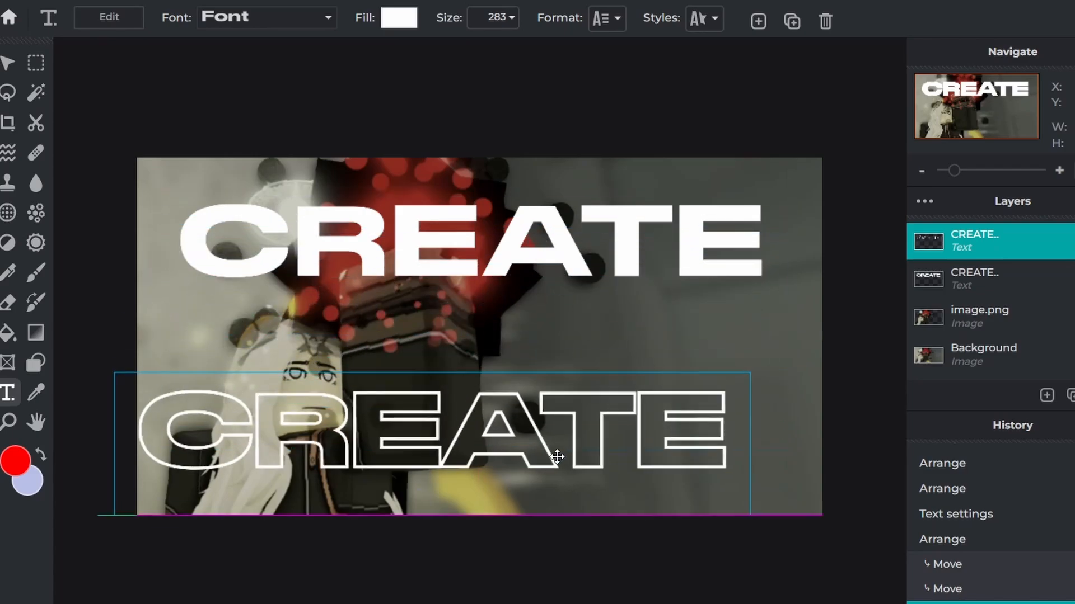
pyautogui.click(974, 278)
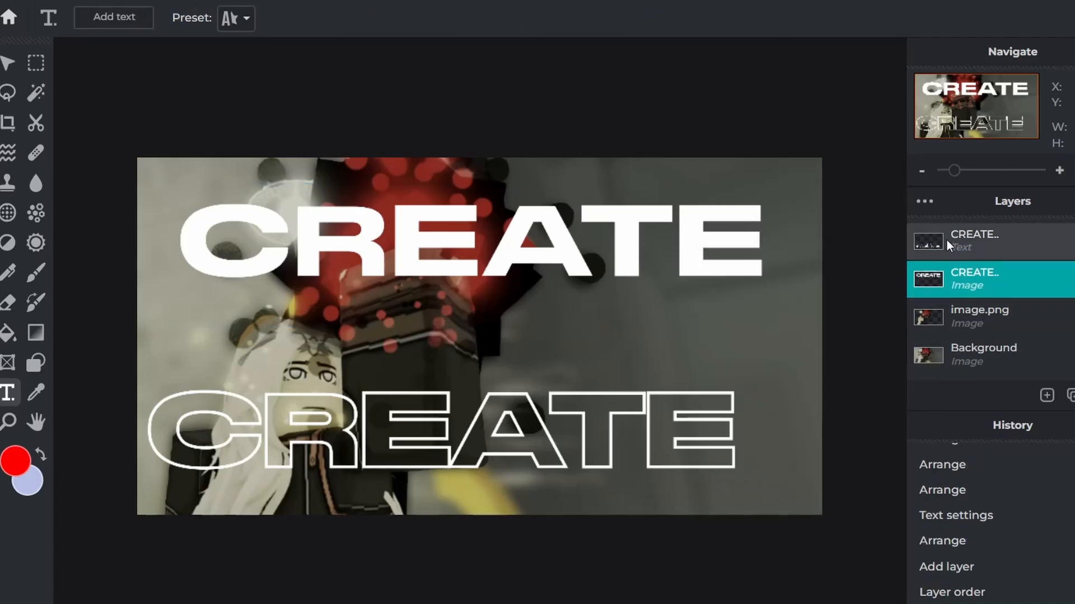
# Add a layer, merge the outline text onto the main title, and set the purple card to opacity 70.
pyautogui.click(1046, 396)
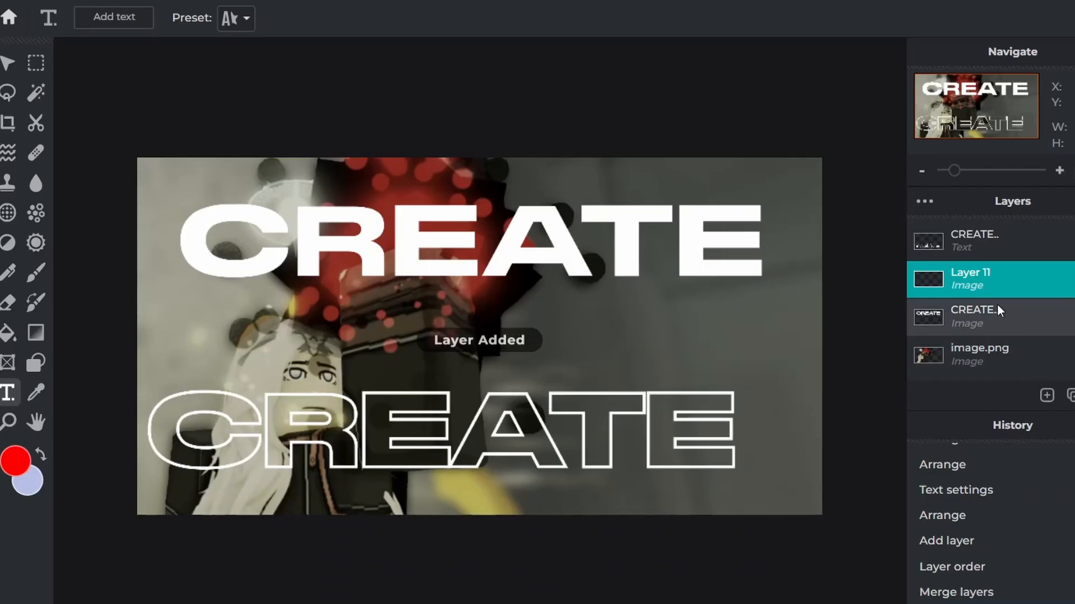
pyautogui.click(974, 241)
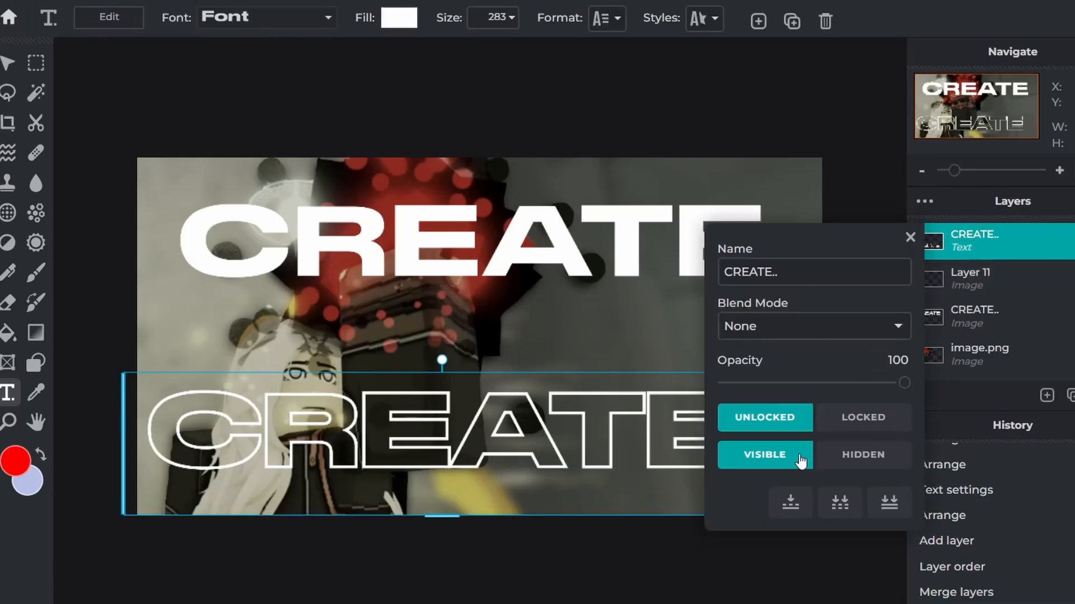
pyautogui.click(910, 237)
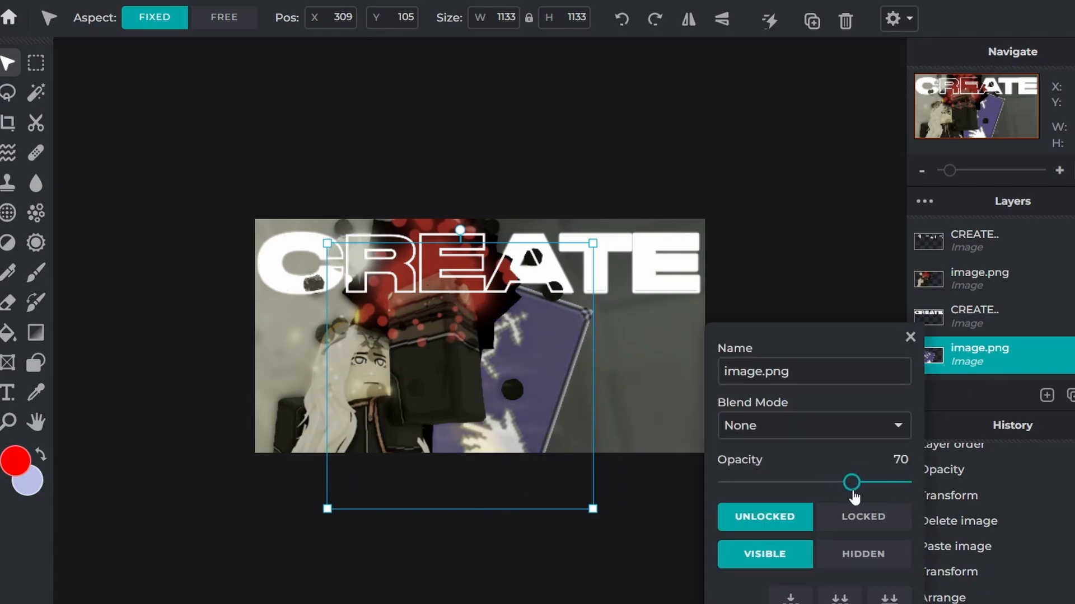
# Paste a pink light-streak overlay stretched over the canvas at 60% opacity.
pyautogui.click(910, 337)
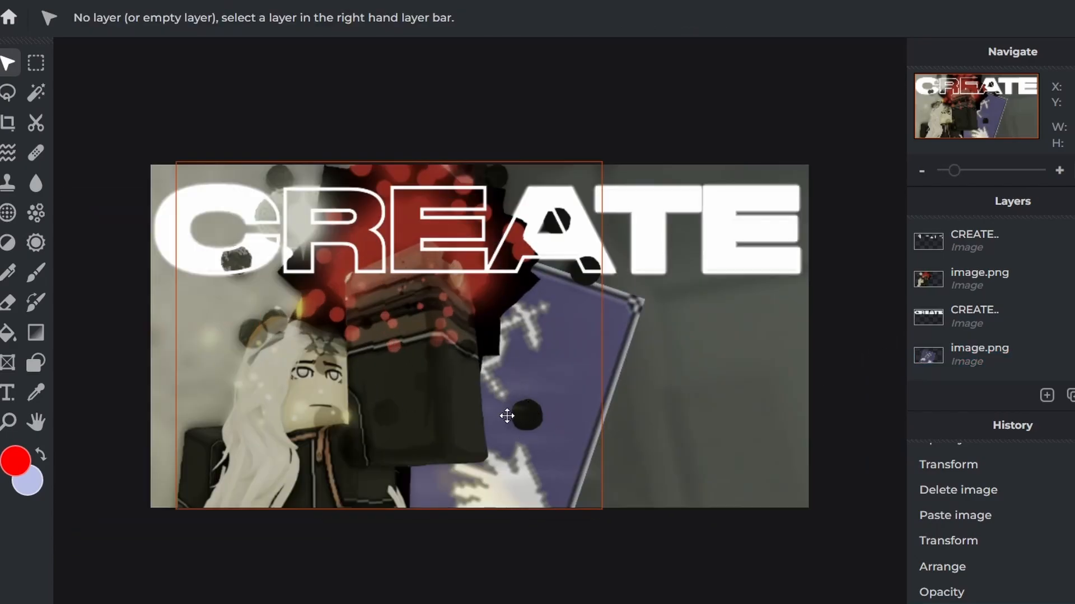
pyautogui.click(979, 278)
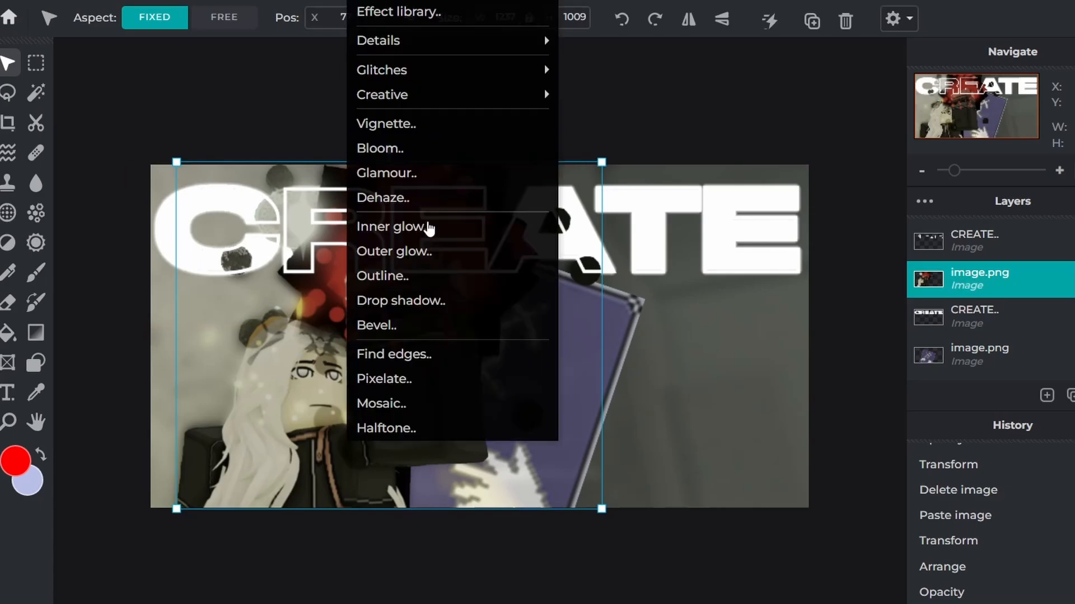
pyautogui.click(400, 300)
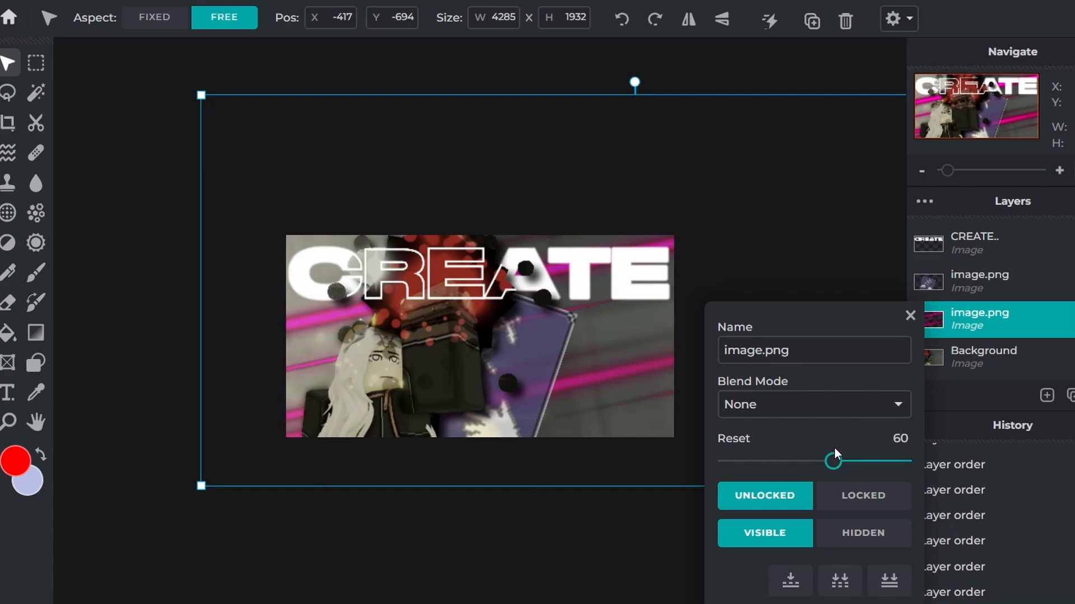
pyautogui.click(910, 316)
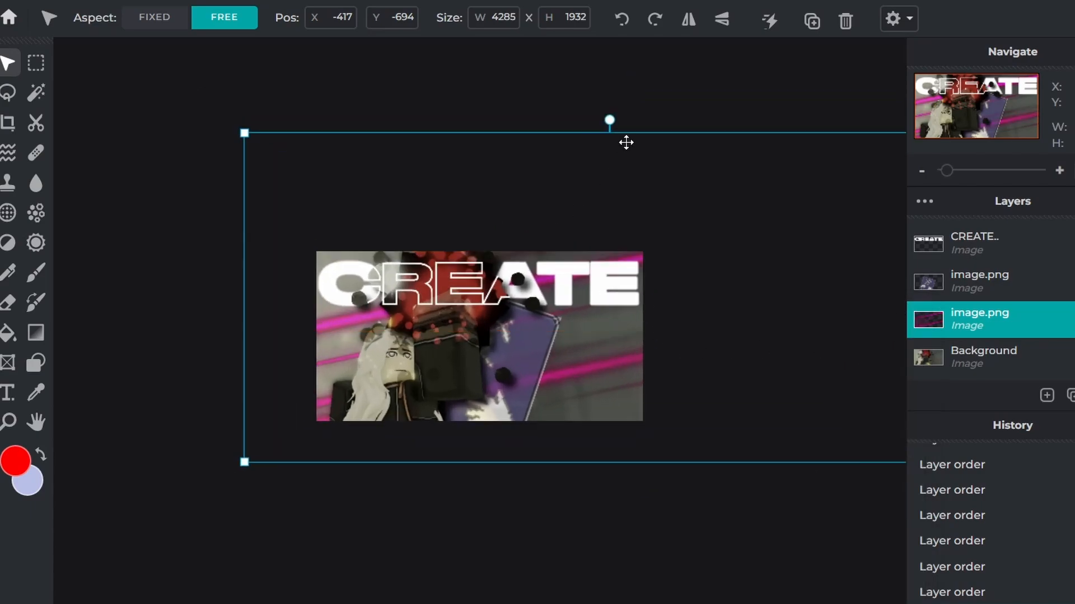